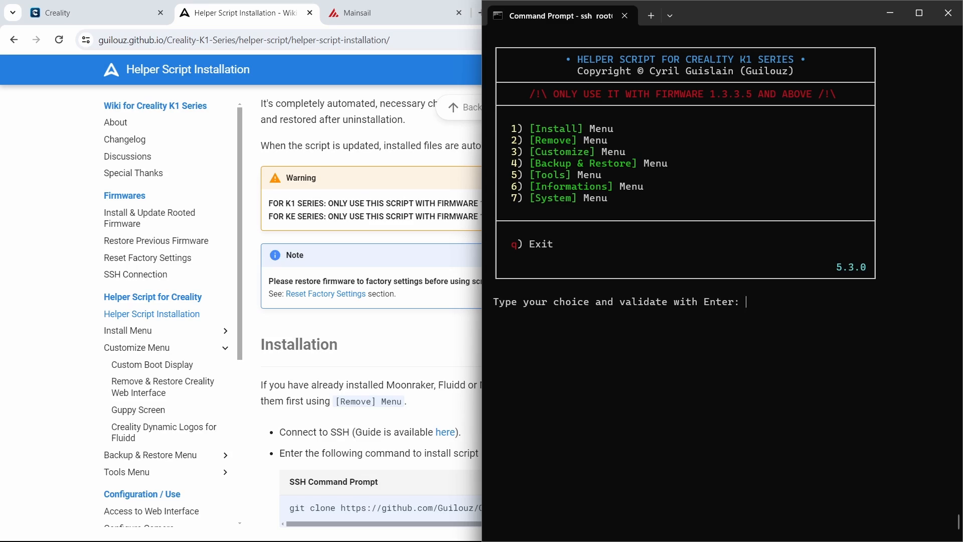
# Step: Choose option 1 in the Install Menu to install Mainsail on port 4409
pyautogui.write('1')
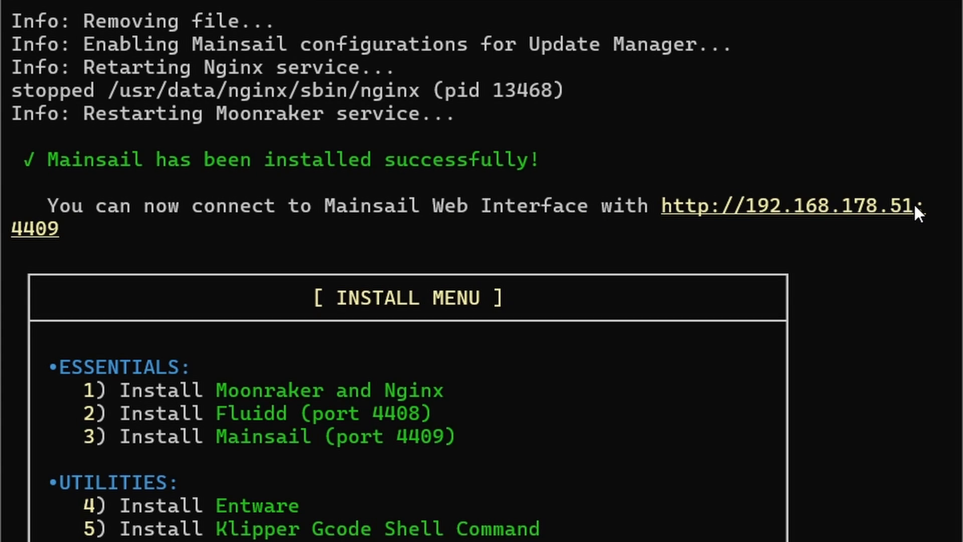
pyautogui.moveTo(215, 433)
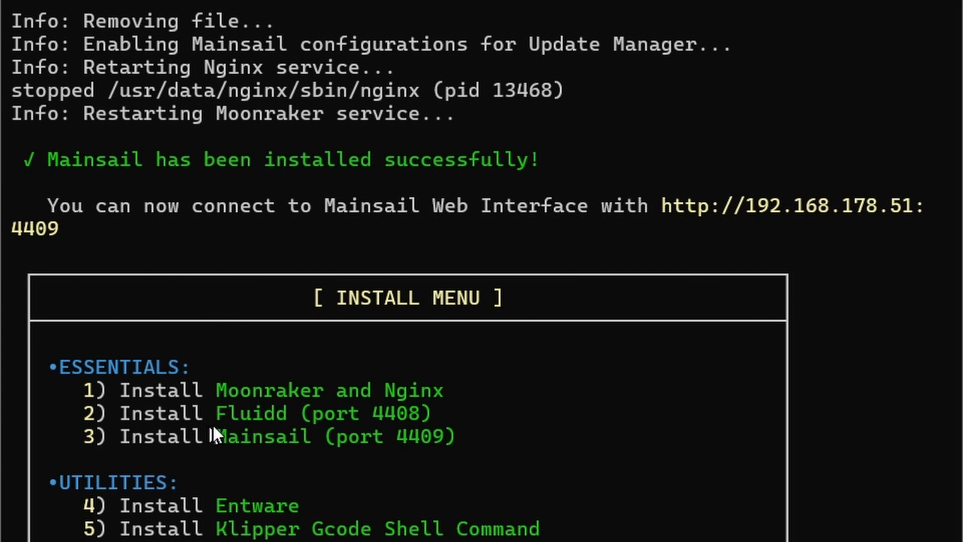
pyautogui.moveTo(410, 426)
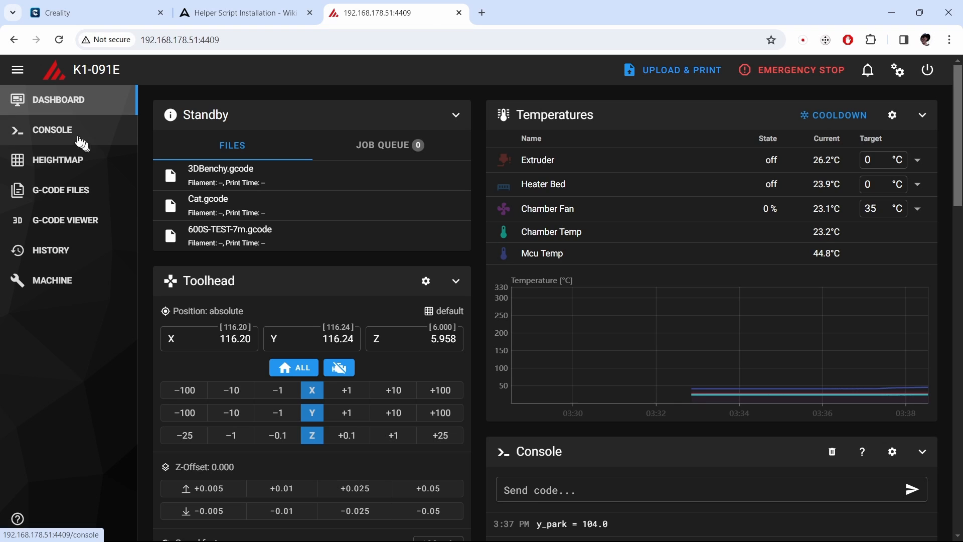
# Step: Dim the LED to 8%, view config files under Machine, then open the G-Code Viewer
pyautogui.scroll(-3)
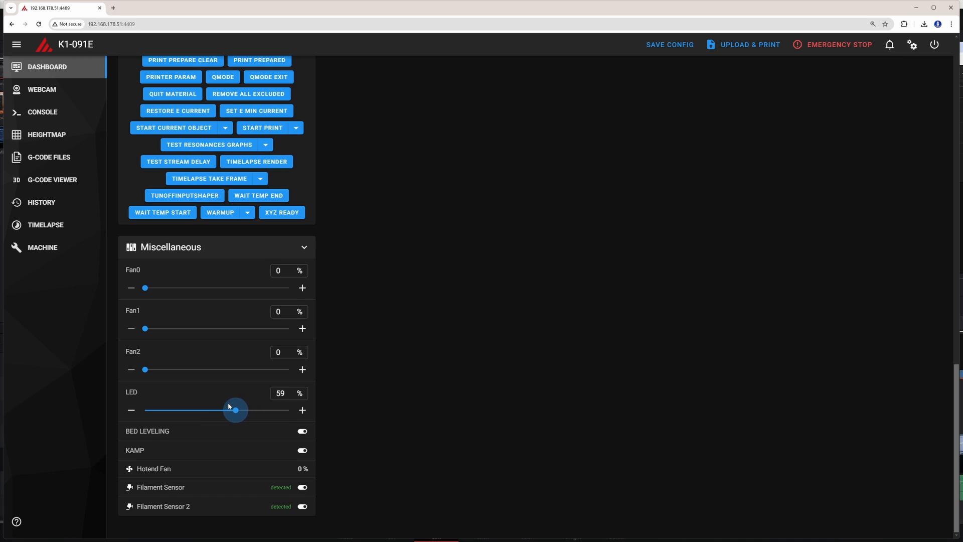
pyautogui.moveTo(236, 410); pyautogui.dragTo(155, 410)
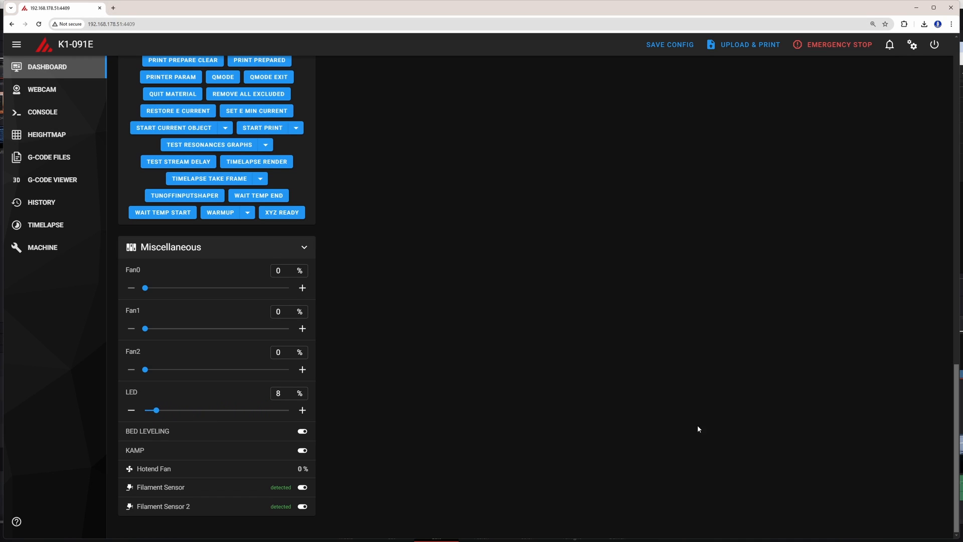
pyautogui.click(42, 247)
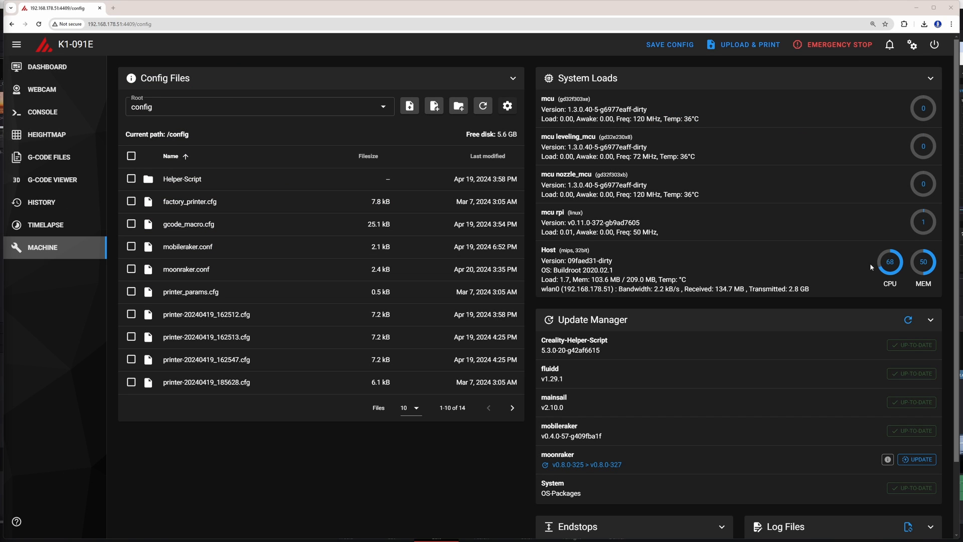
pyautogui.moveTo(808, 476)
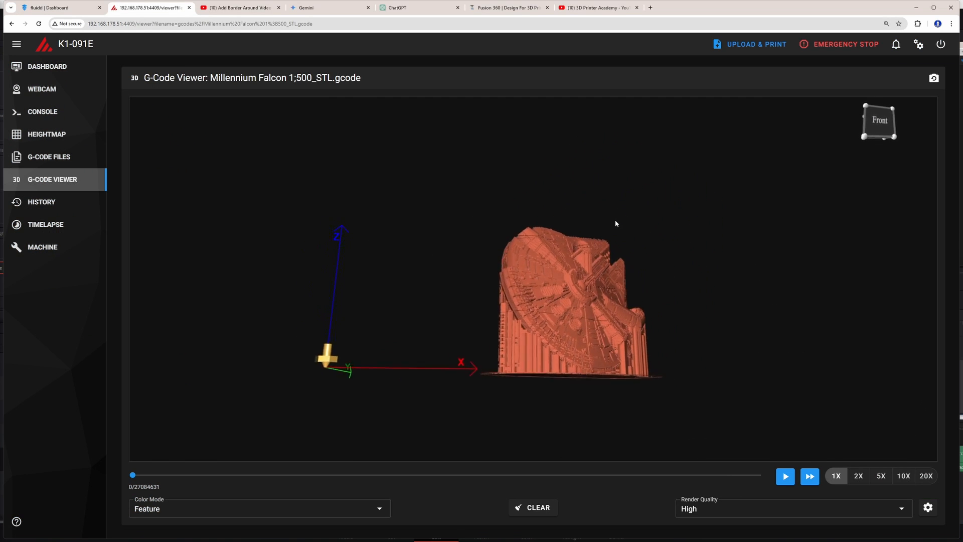
pyautogui.click(42, 111)
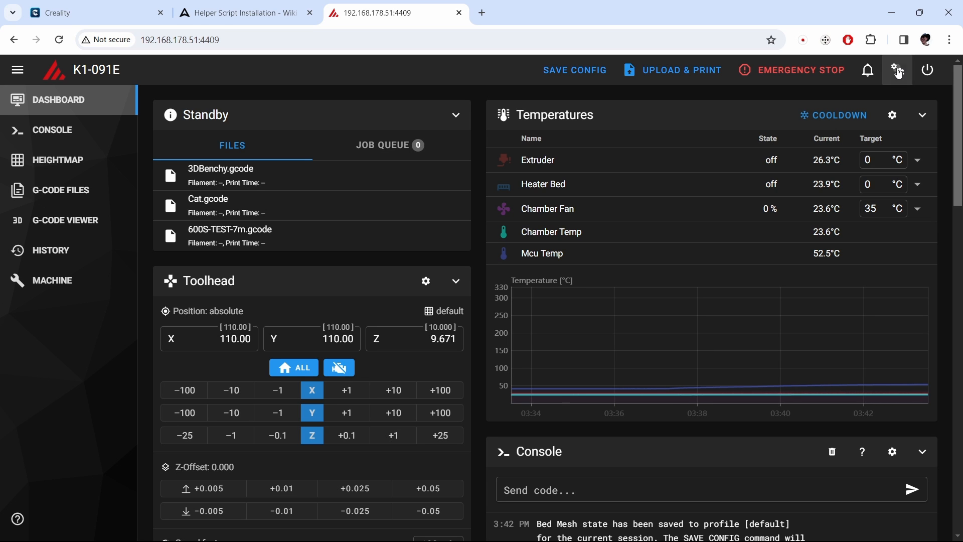
# Step: Create and save a webcam named 'K1 cam' in Interface Settings, then close settings
pyautogui.click(898, 70)
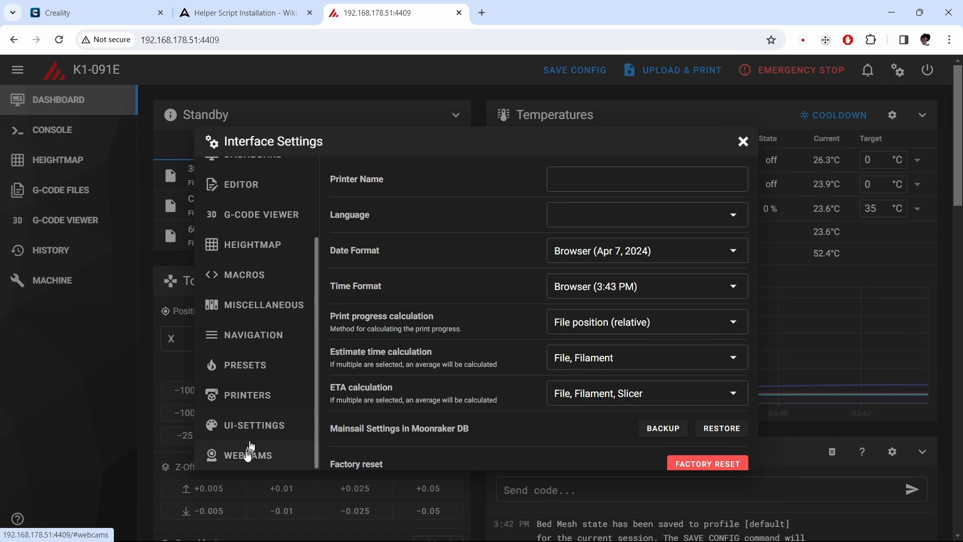
pyautogui.click(249, 455)
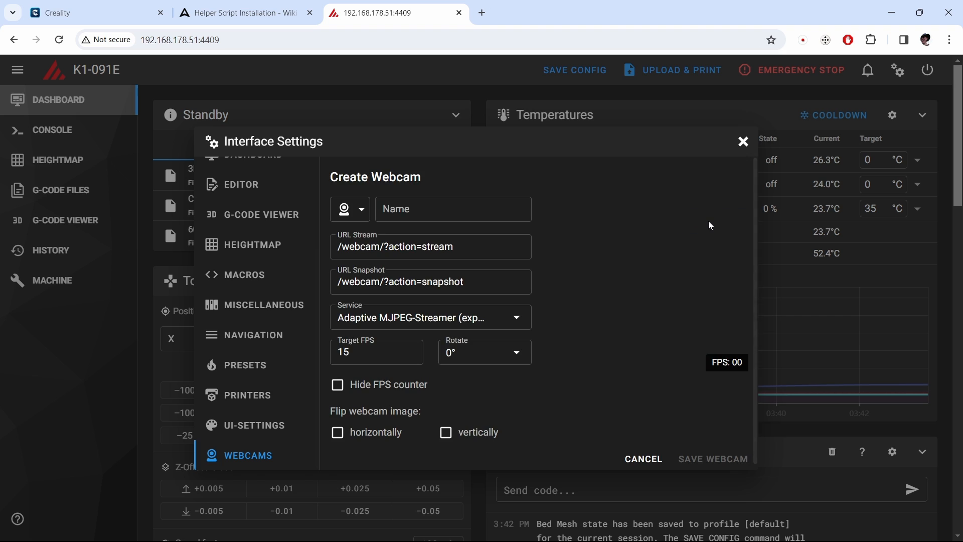
pyautogui.write('K1 c')
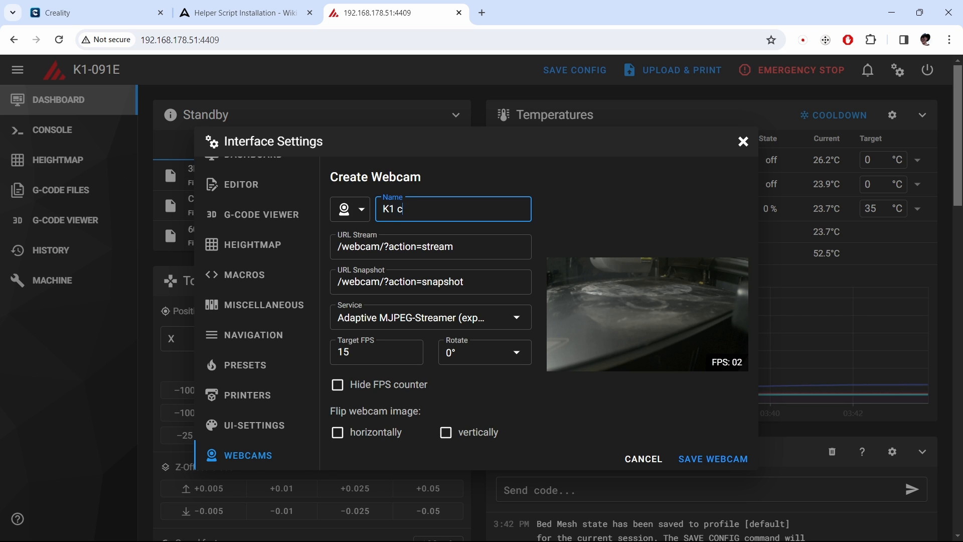
pyautogui.click(712, 458)
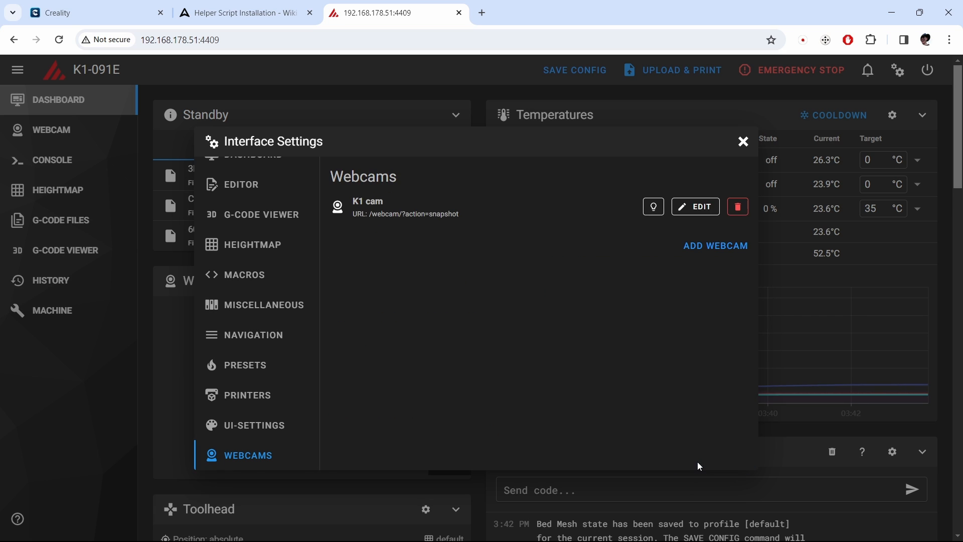
pyautogui.click(742, 142)
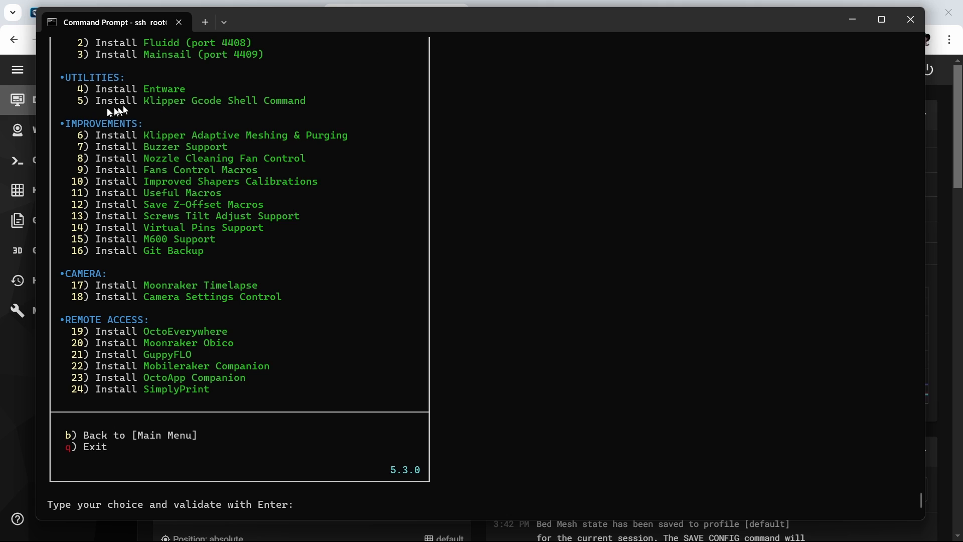
pyautogui.moveTo(188, 113)
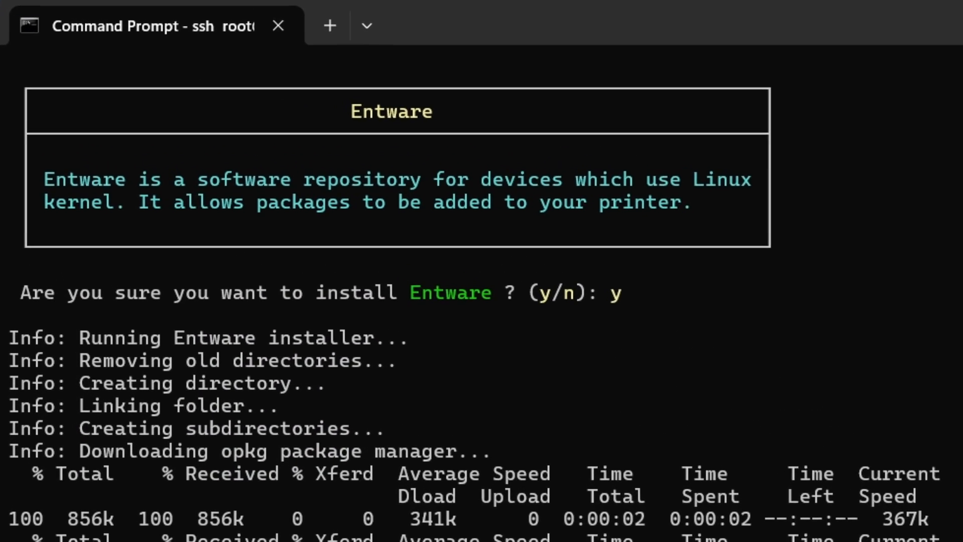
# Step: Install Entware and run 'opkg install nano' at the root prompt
pyautogui.scroll(-3)
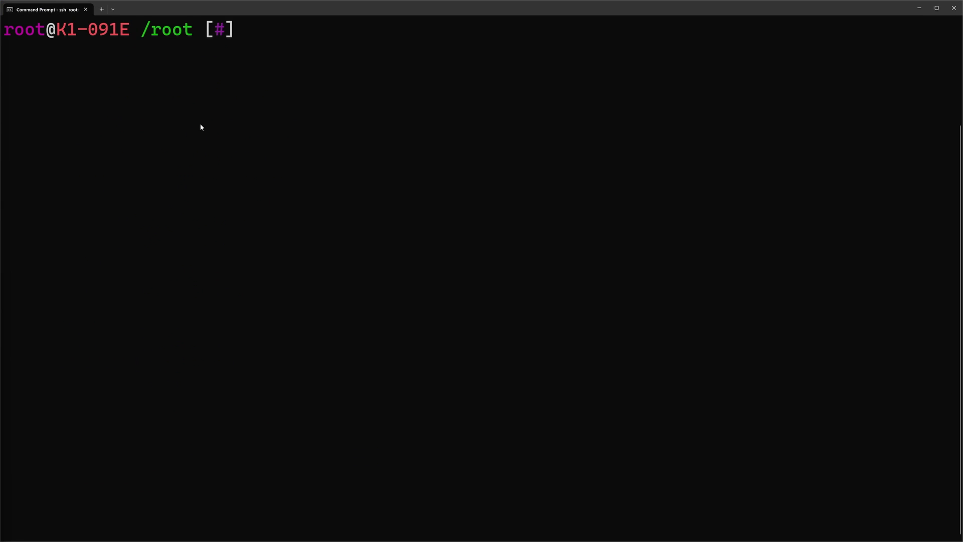
pyautogui.write('opkg')
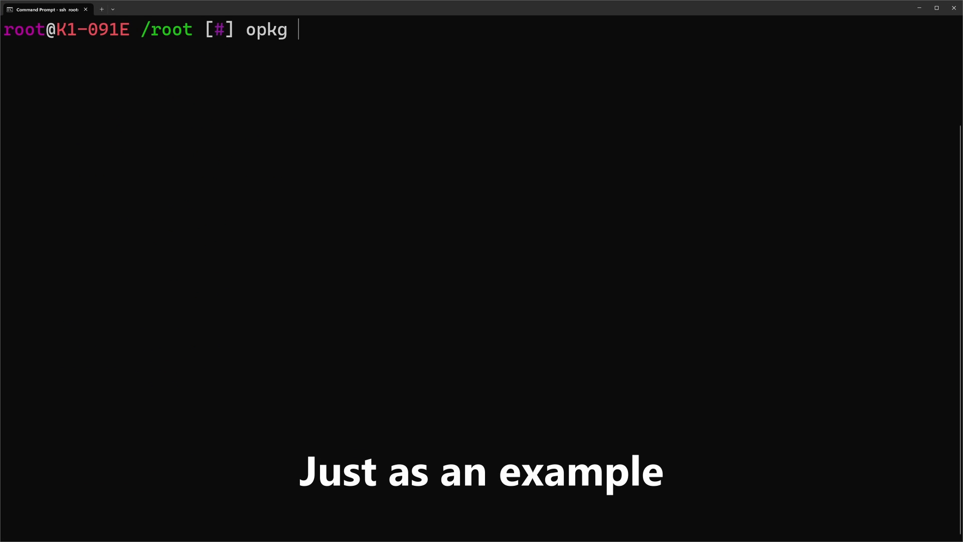
pyautogui.write('install nano')
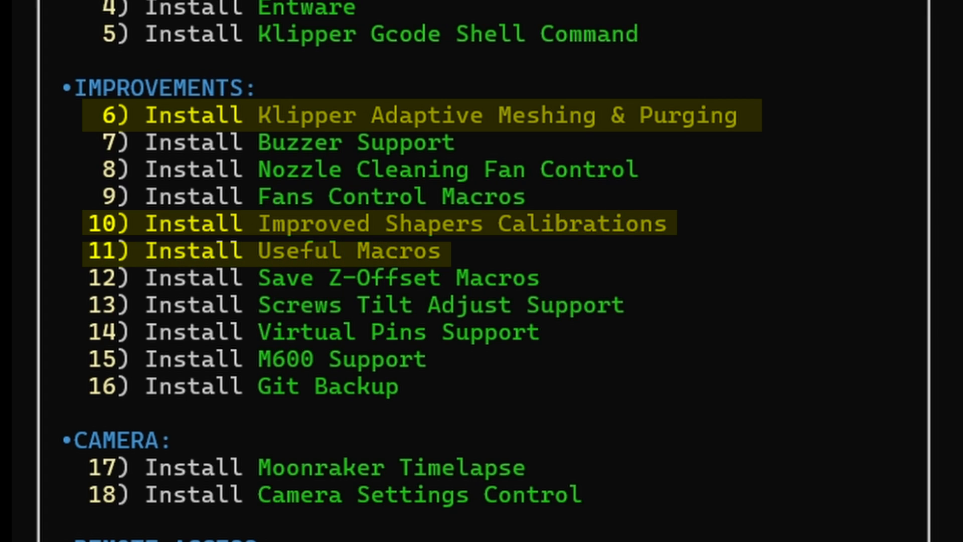
pyautogui.click(240, 386)
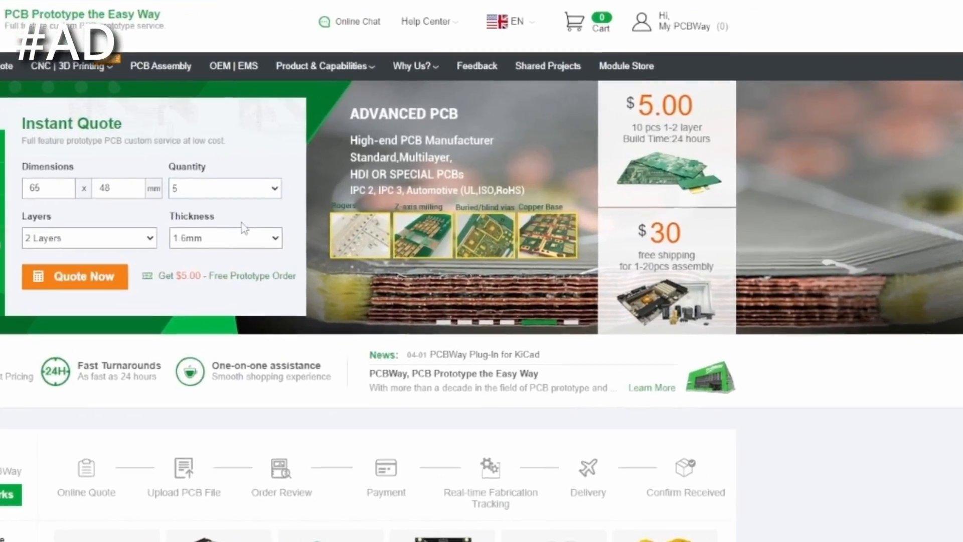
# Step: Install the KiCad PCBWay plug-in, review the quote, and save the PCB order to the cart
pyautogui.click(422, 232)
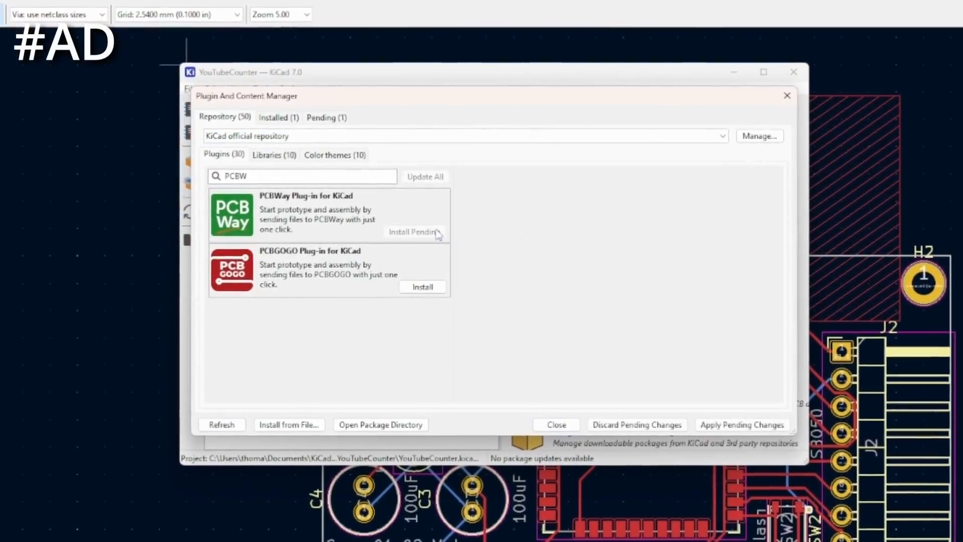
pyautogui.click(555, 424)
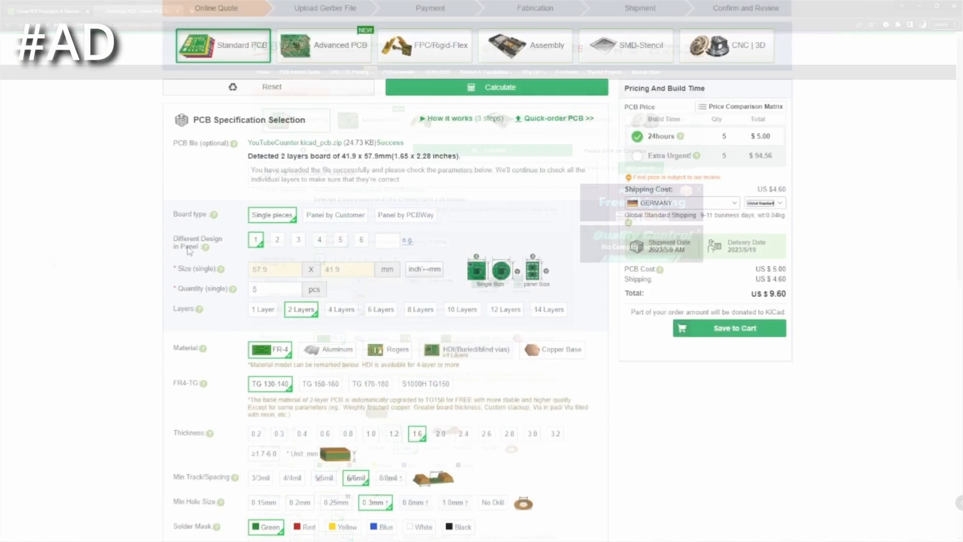
pyautogui.scroll(-3)
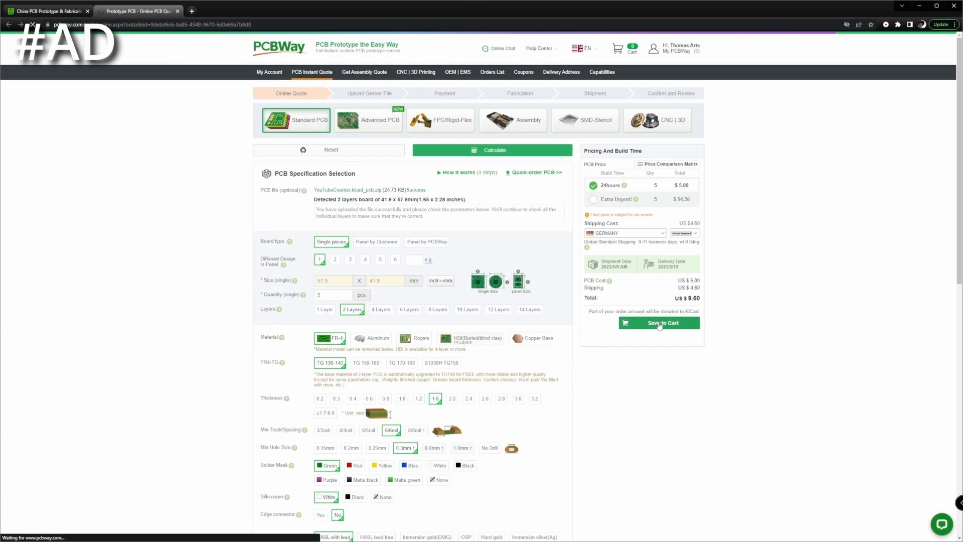
pyautogui.click(658, 323)
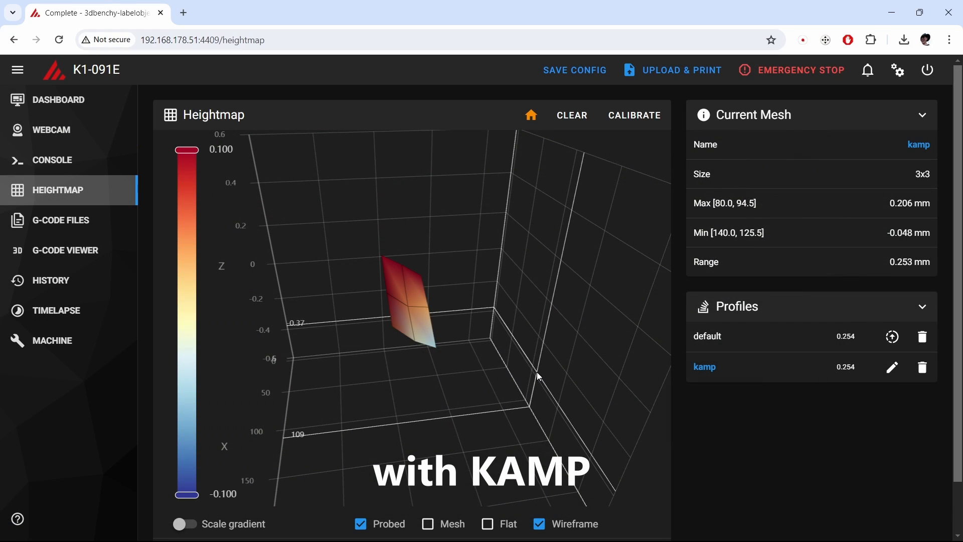
# Step: Open the Heightmap page to view the kamp mesh profile
pyautogui.click(43, 129)
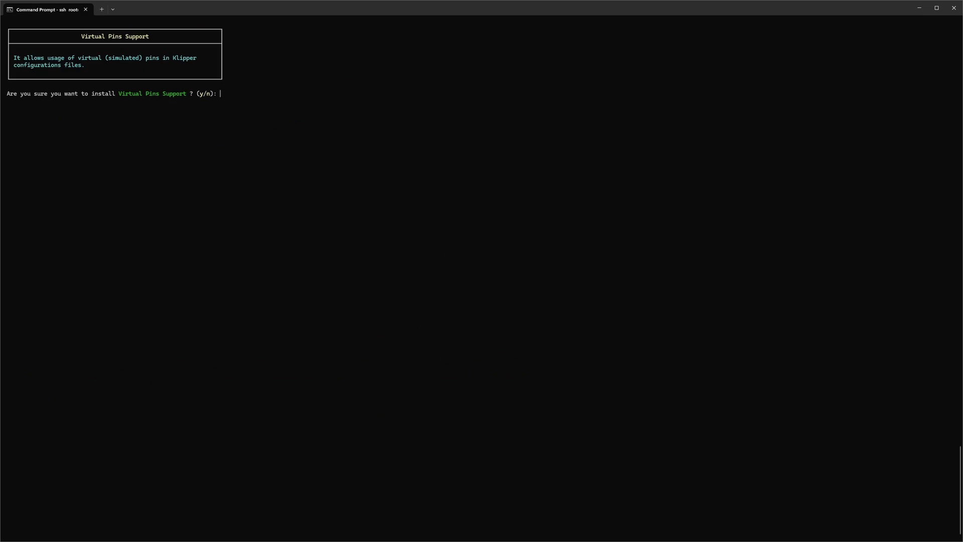
# Step: Confirm Virtual Pins Support with y, then choose option 6 for Adaptive Meshing & Purging
pyautogui.write('y')
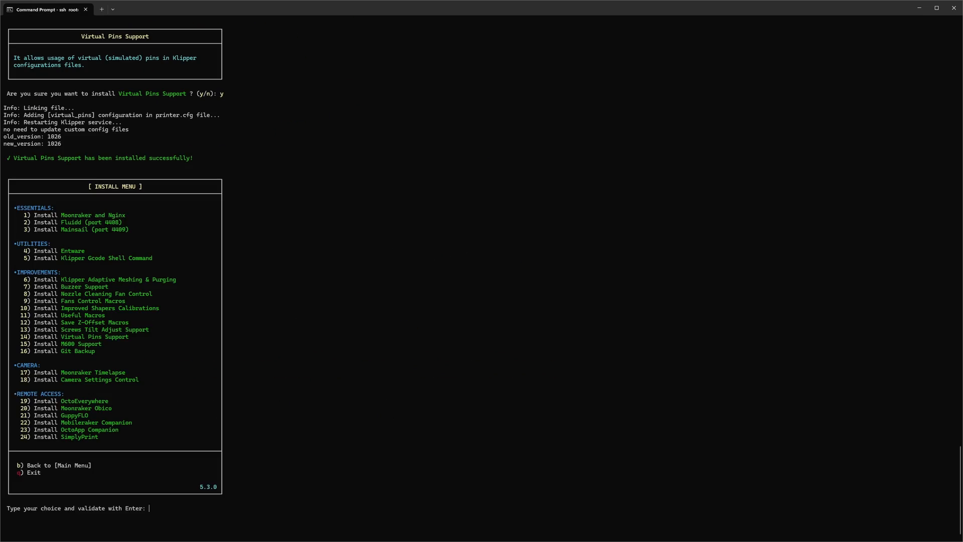
pyautogui.write('6')
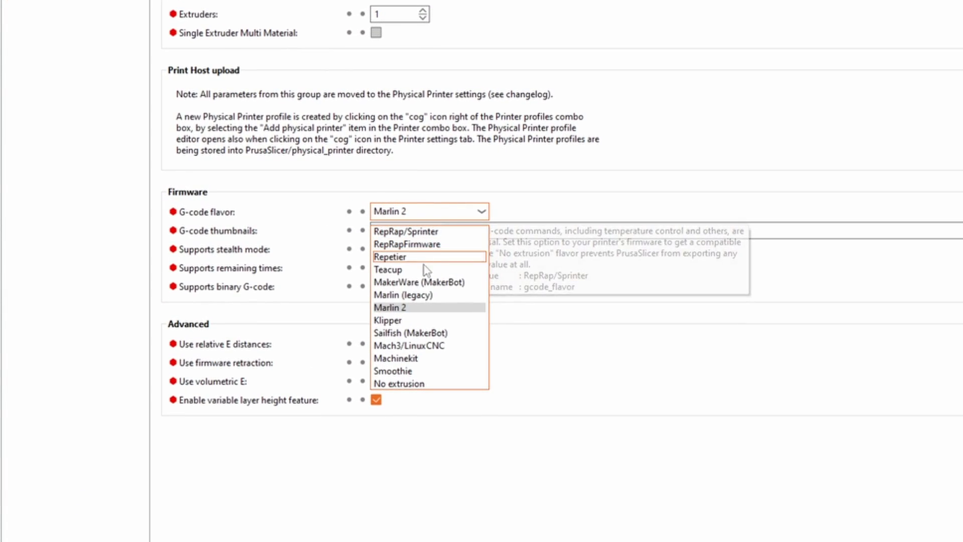
# Step: Set G-code flavor to Klipper, accept disabling stealth mode, and choose the Label objects option
pyautogui.click(388, 320)
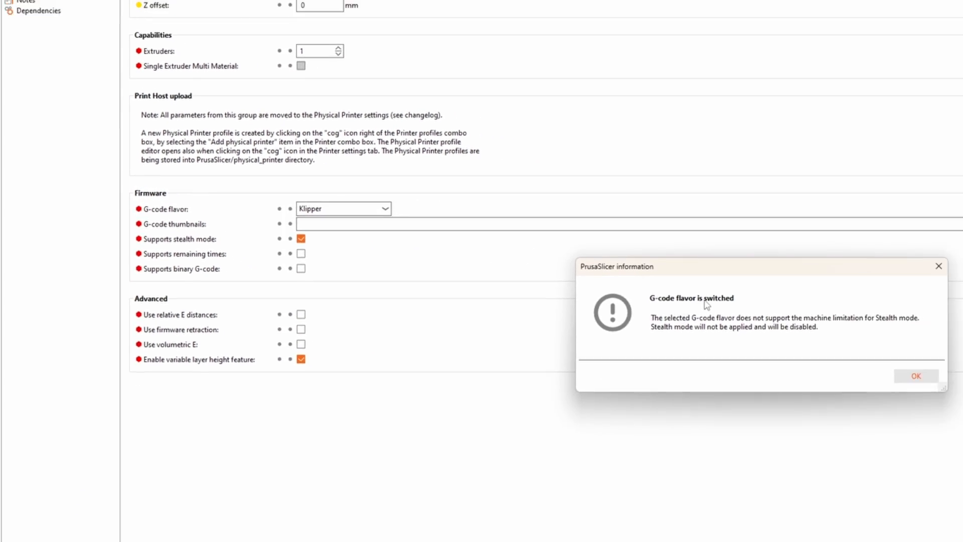
pyautogui.click(916, 375)
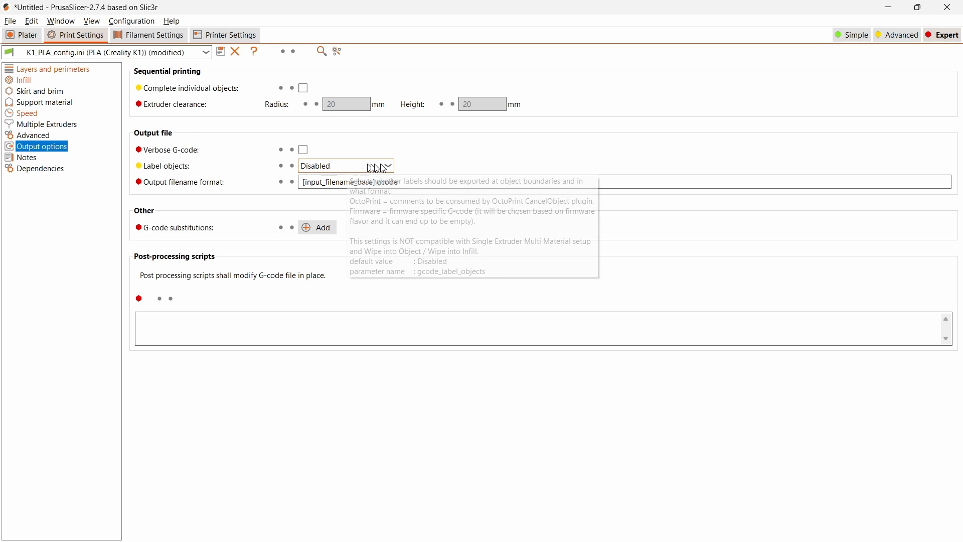
pyautogui.click(386, 165)
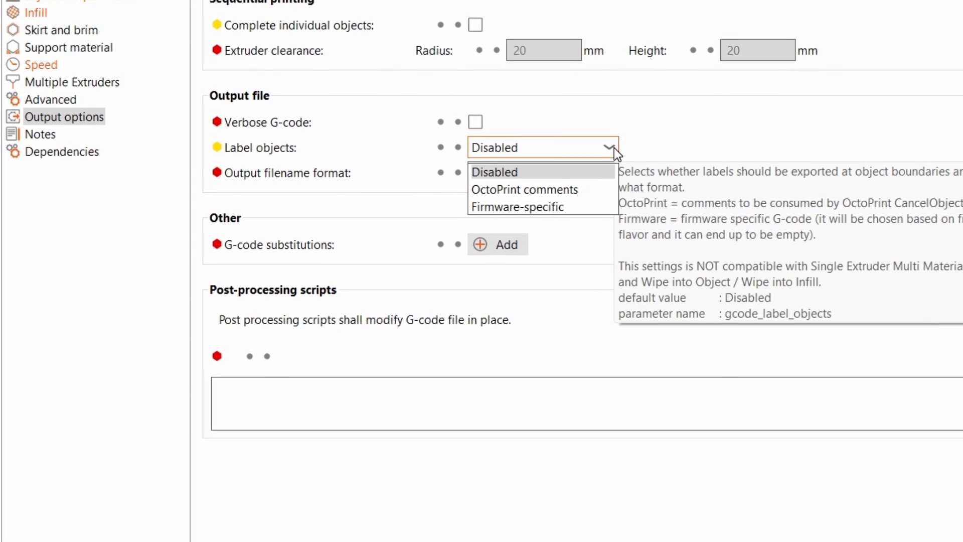
pyautogui.click(516, 206)
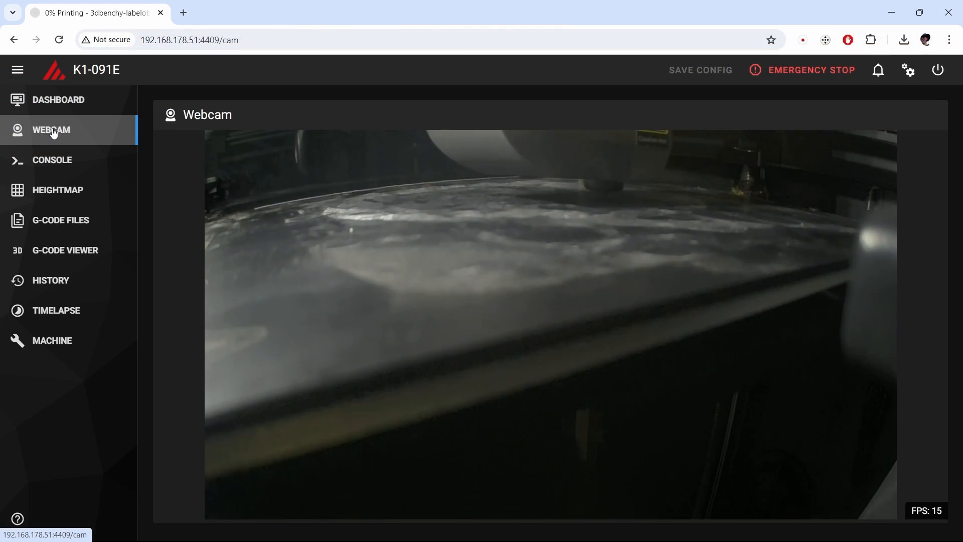
# Step: View the print on the Webcam page, then return to the dashboard
pyautogui.click(58, 189)
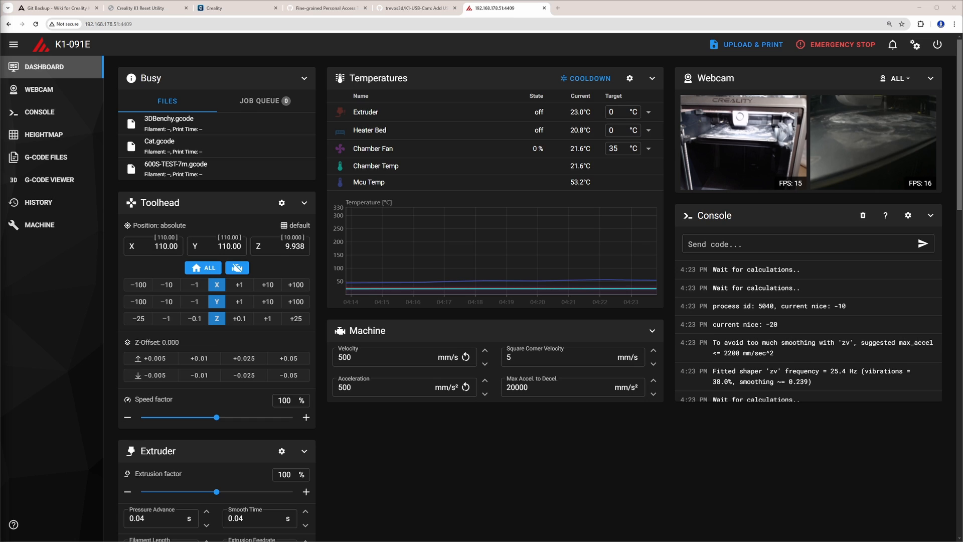
pyautogui.click(58, 8)
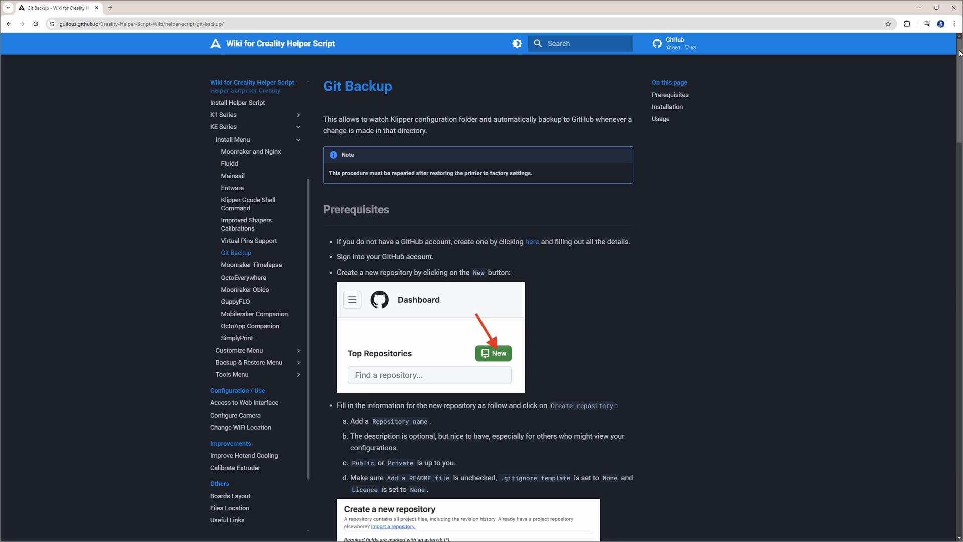
# Step: Scroll the Git Backup wiki to the Personal Access Tokens section
pyautogui.scroll(-3)
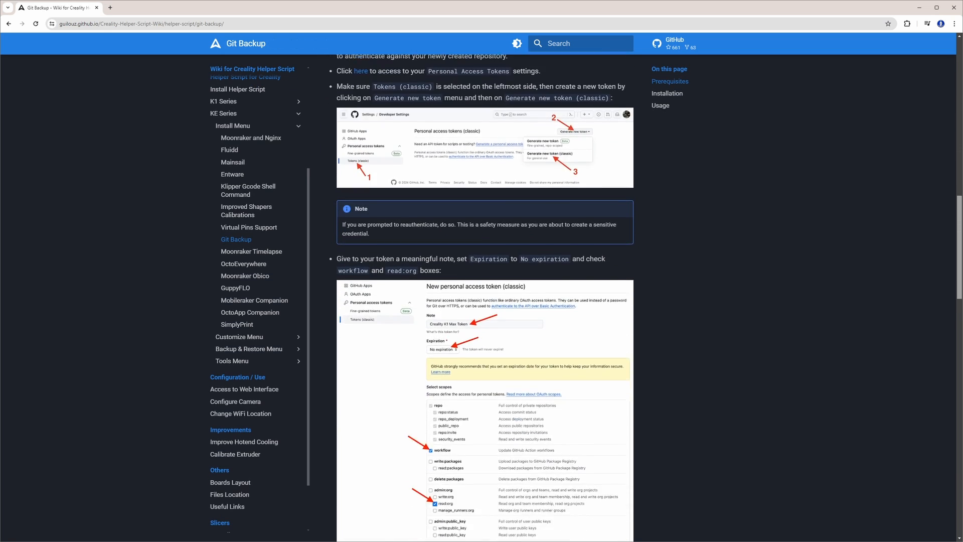
pyautogui.scroll(-3)
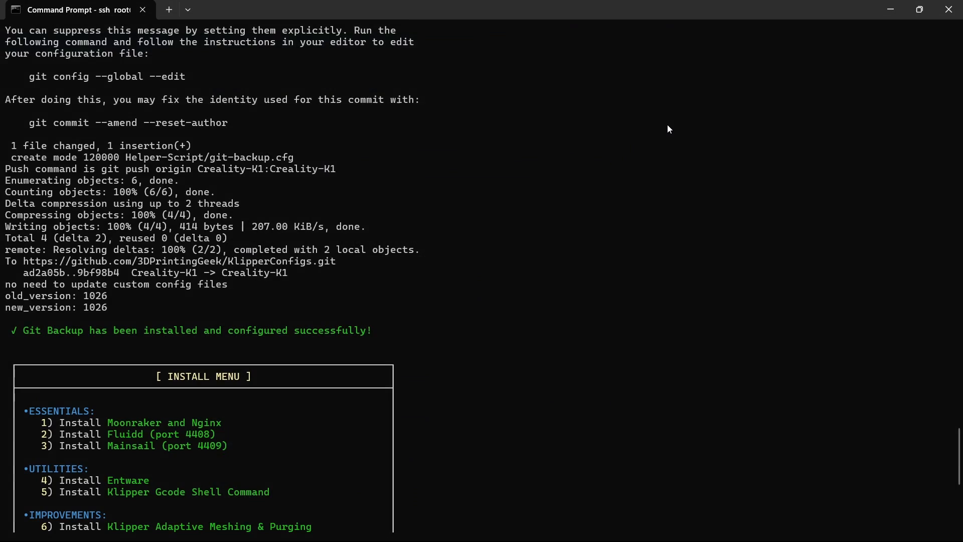
# Step: Scroll the SSH output to confirm Git Backup installed and configured successfully
pyautogui.scroll(-3)
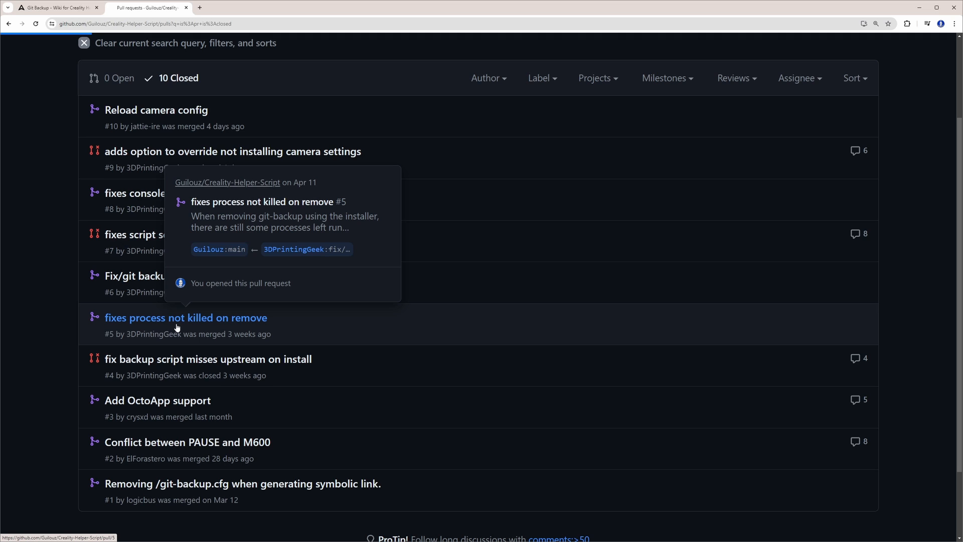
# Step: Review pull request #5 on unkilled processes, then start naming a new GitHub repository
pyautogui.click(186, 318)
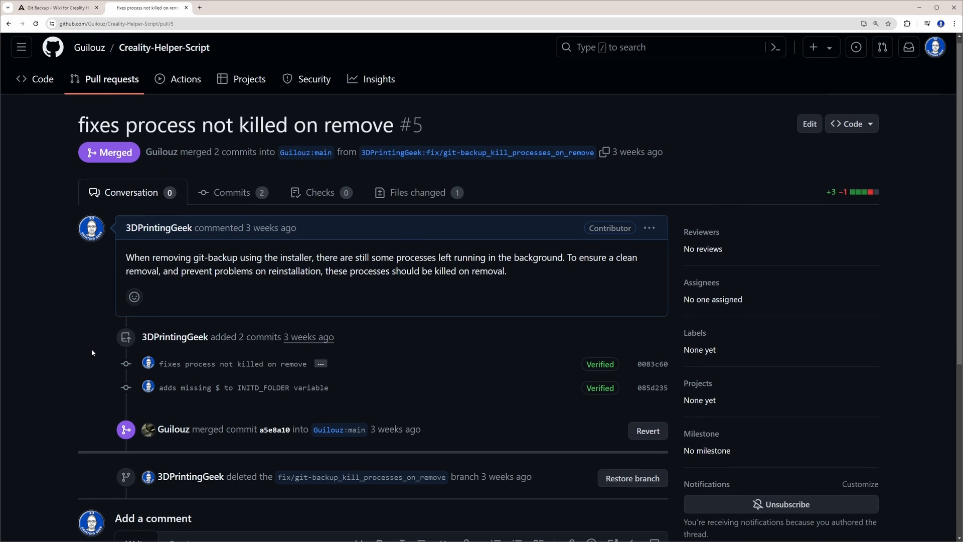
pyautogui.scroll(-3)
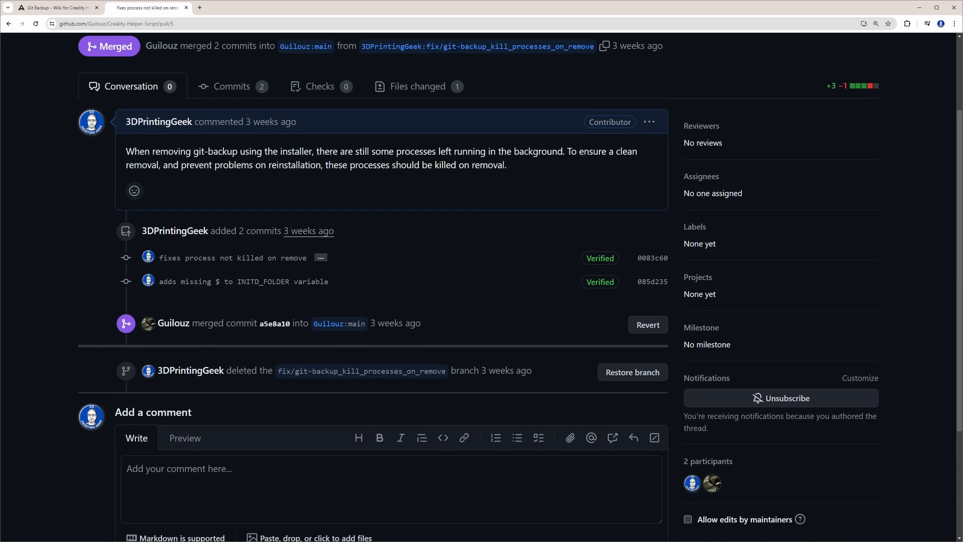
pyautogui.click(820, 54)
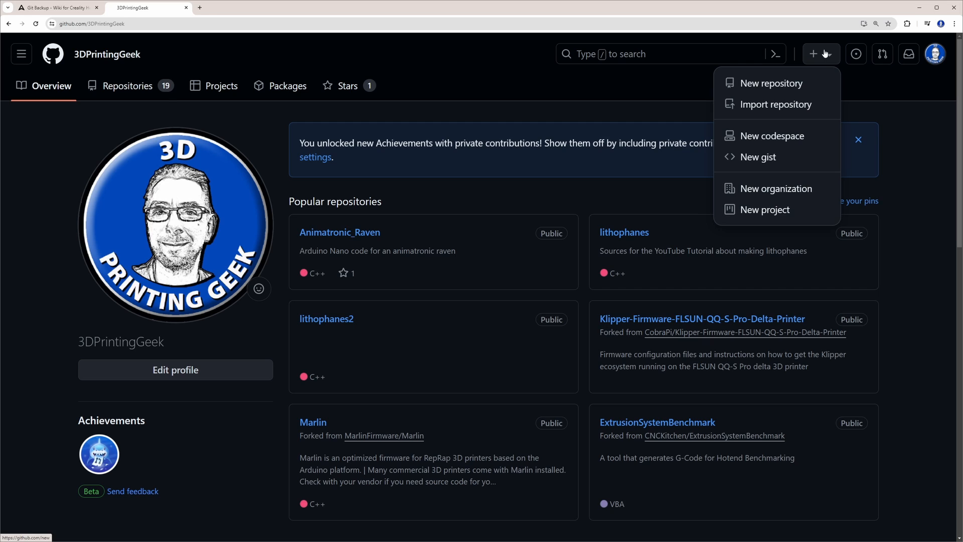
pyautogui.click(771, 82)
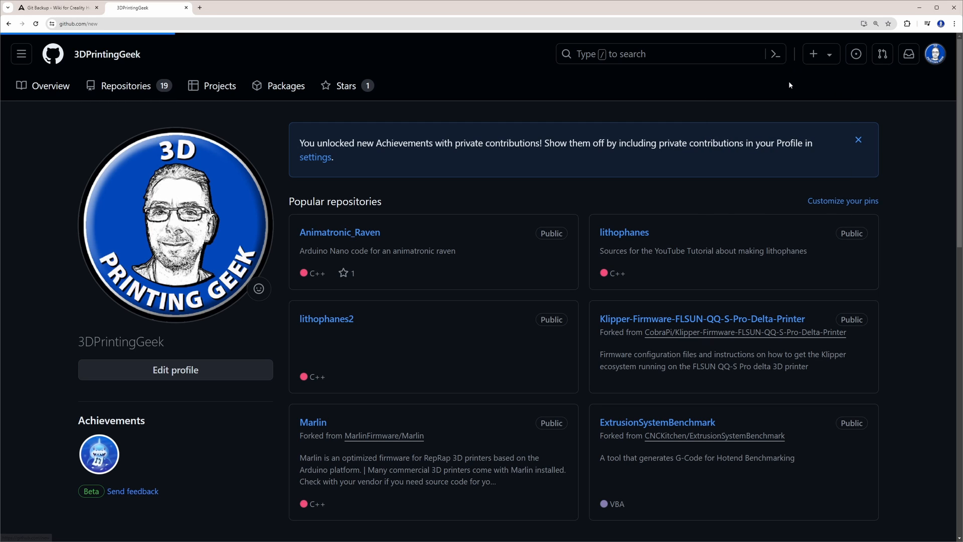
pyautogui.click(52, 85)
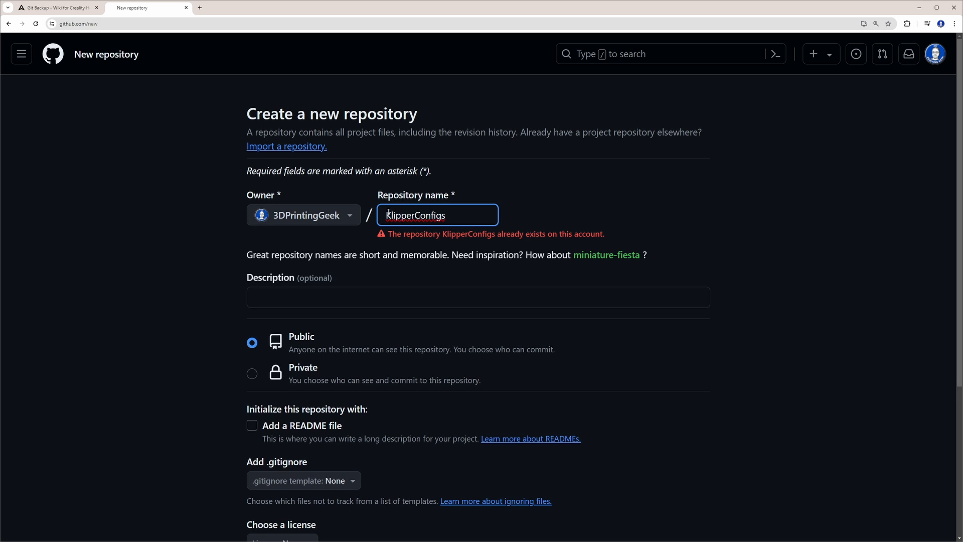
pyautogui.moveTo(135, 93)
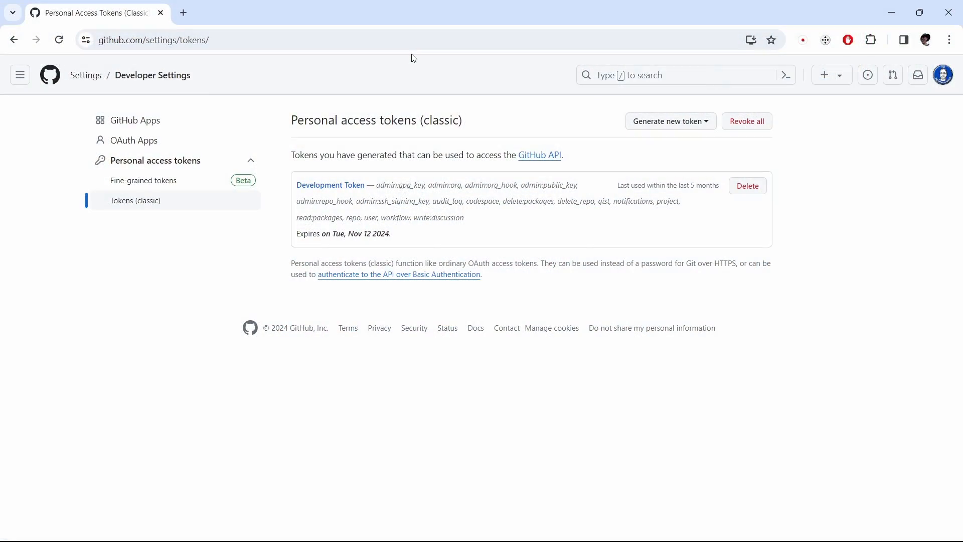
# Step: Start a fine-grained token named CrealityK1 with custom expiration 01/01/2030
pyautogui.click(669, 121)
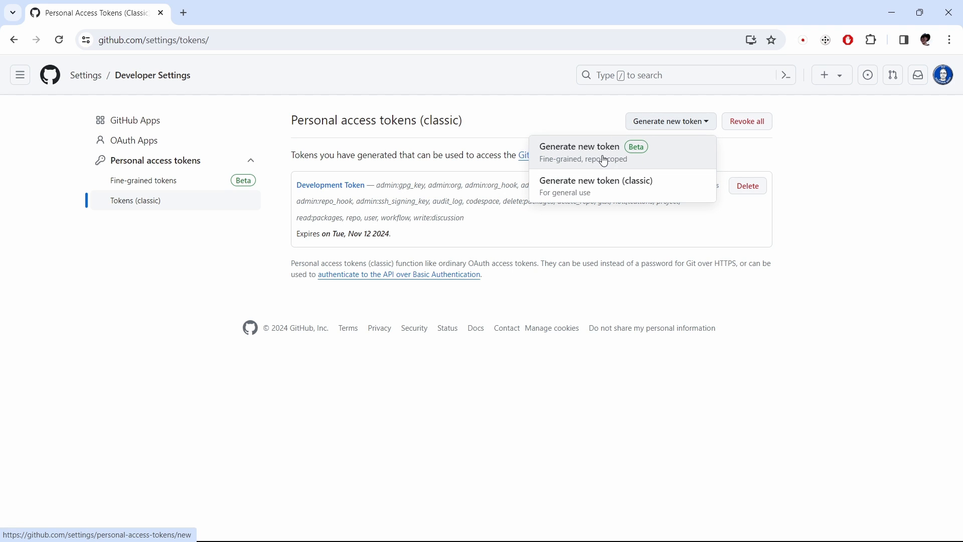
pyautogui.click(578, 151)
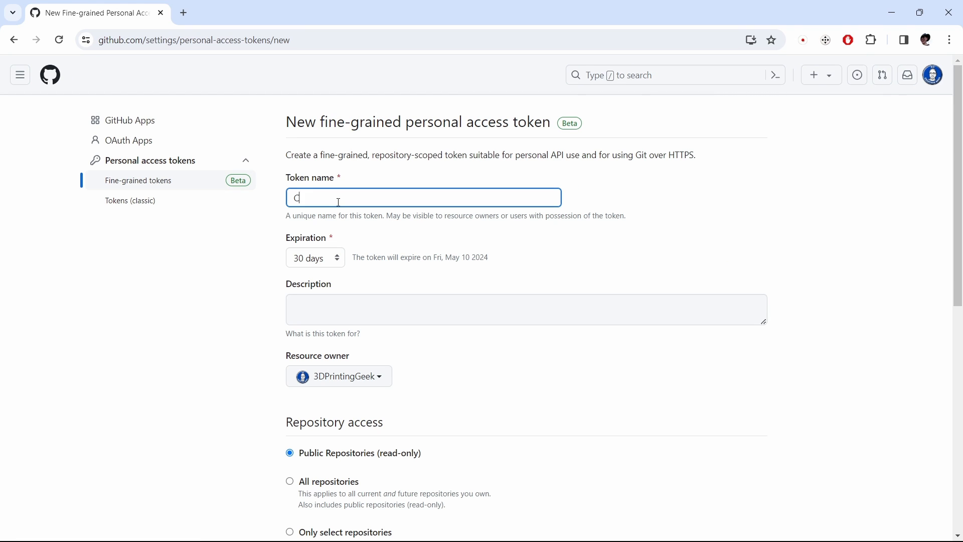
pyautogui.write('realityK')
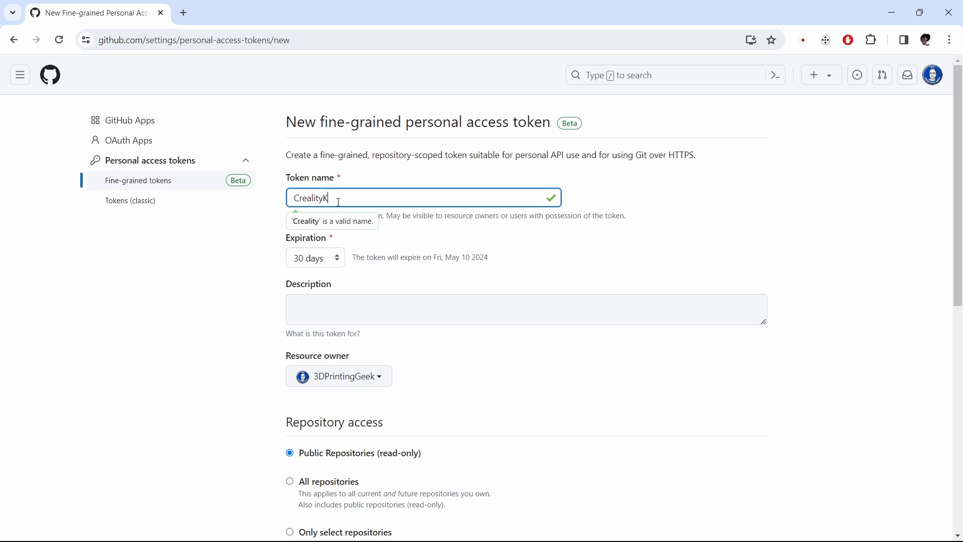
pyautogui.write('1')
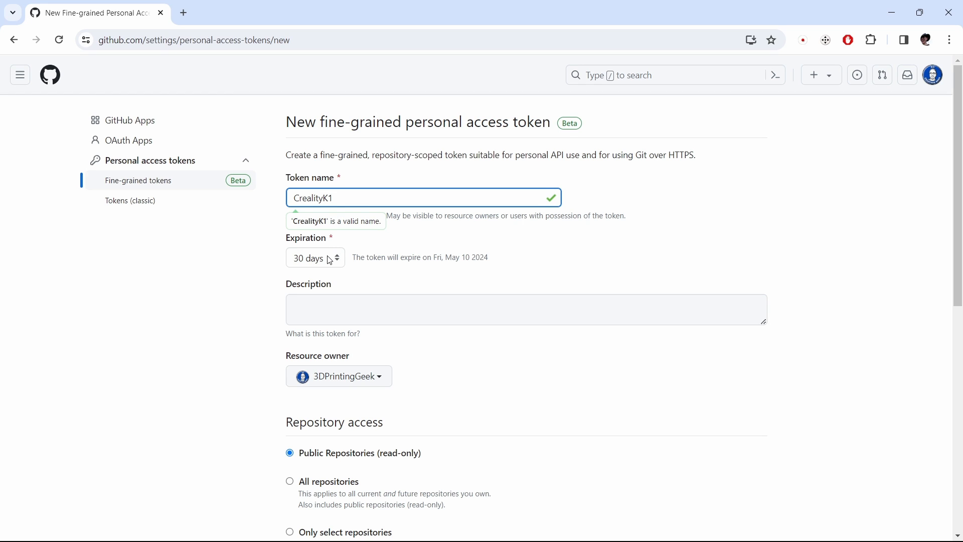
pyautogui.click(314, 257)
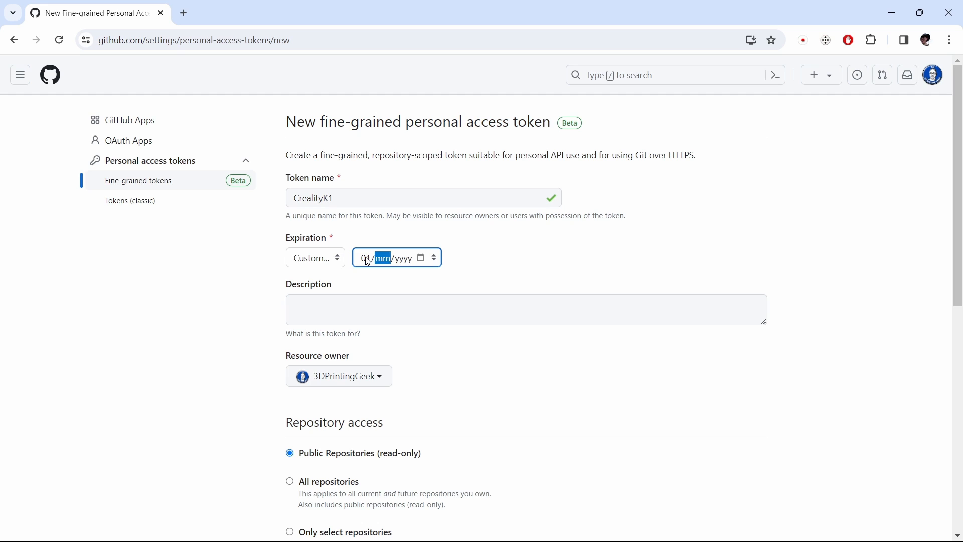
pyautogui.write('01/01/2030')
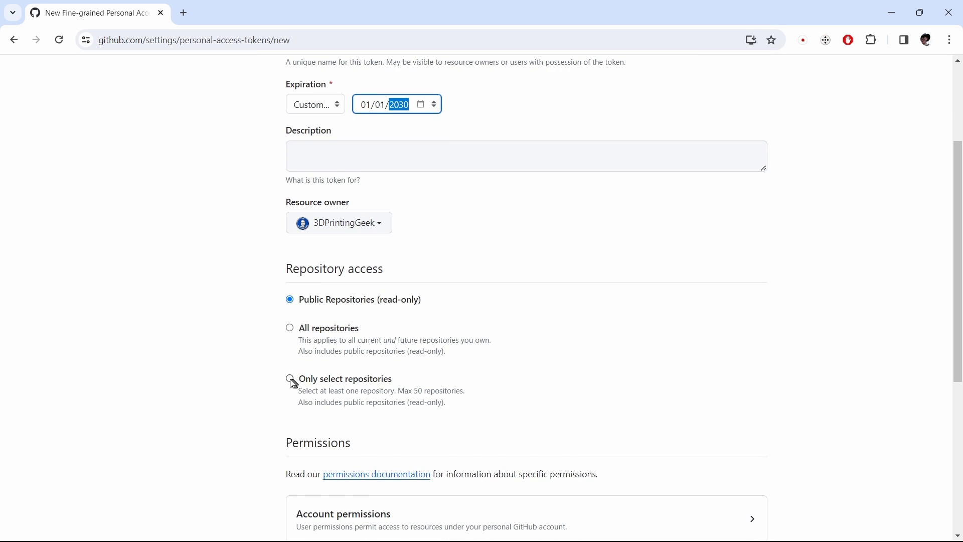
# Step: Limit the token to selected repositories with read-and-write Workflows access, and generate it
pyautogui.click(290, 378)
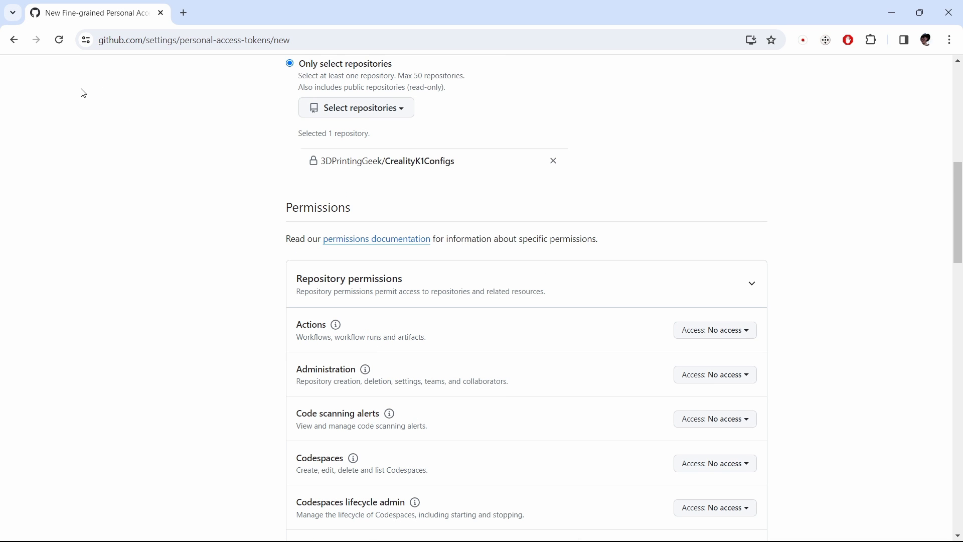
pyautogui.scroll(-3)
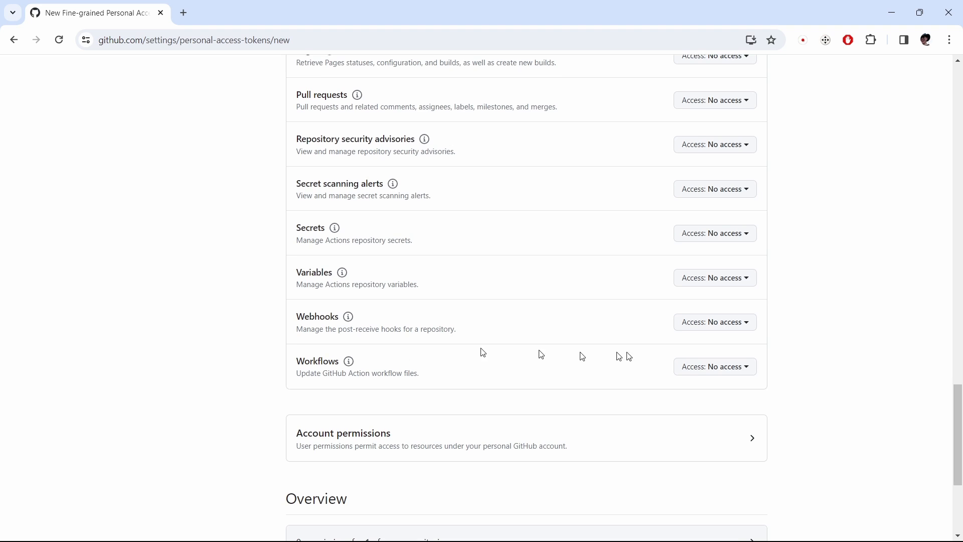
pyautogui.click(714, 366)
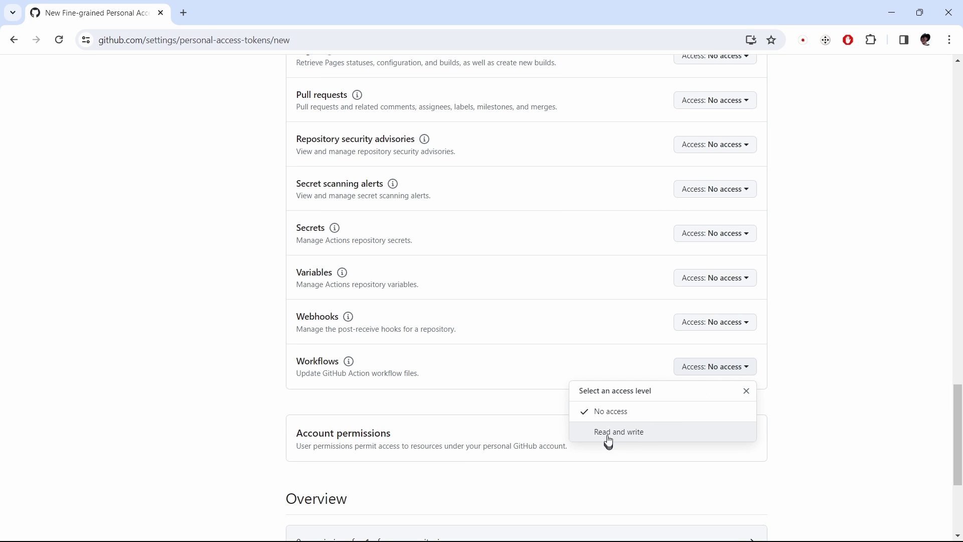
pyautogui.click(619, 432)
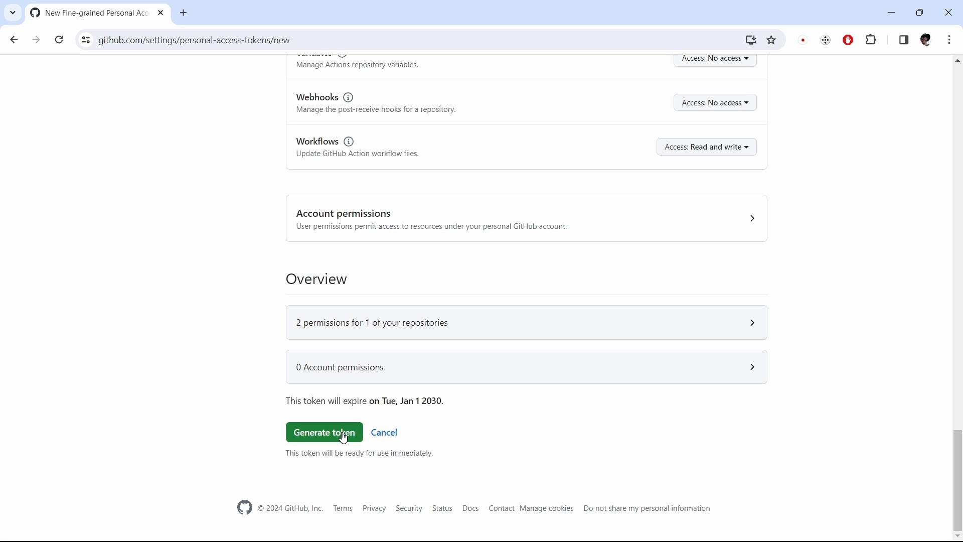
pyautogui.click(324, 432)
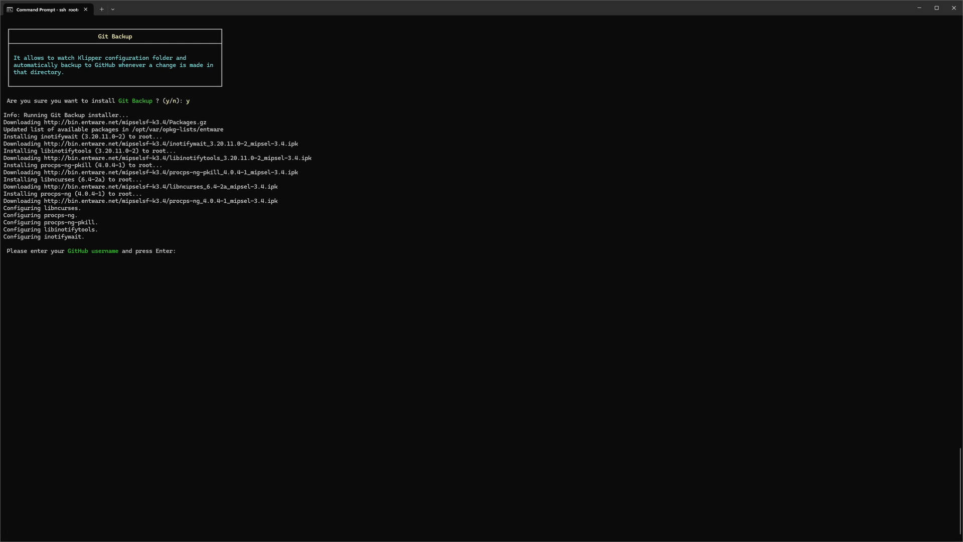
# Step: Enter GitHub username, KlipperConfigs repository, branch and copied token, then choose install option 17
pyautogui.write('3DPri')
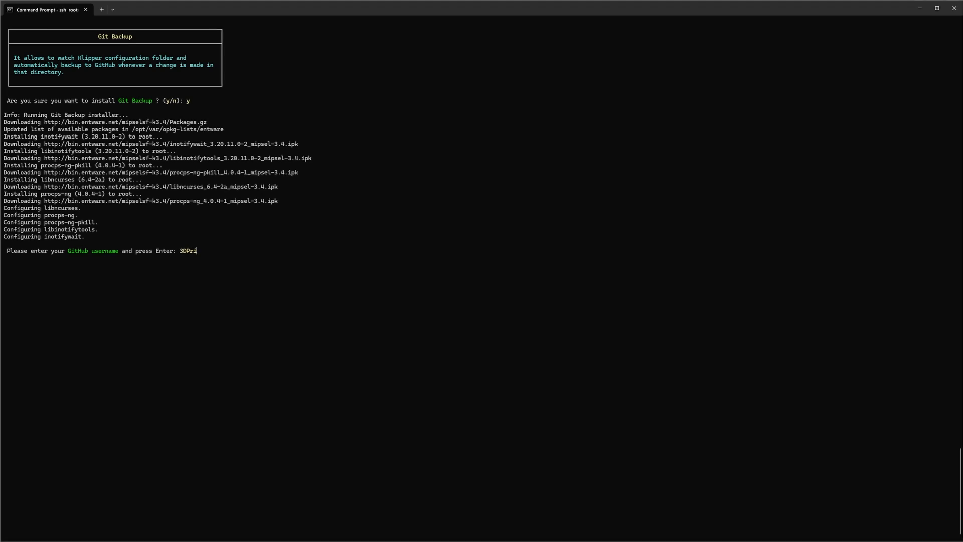
pyautogui.write('KlipperConfigs')
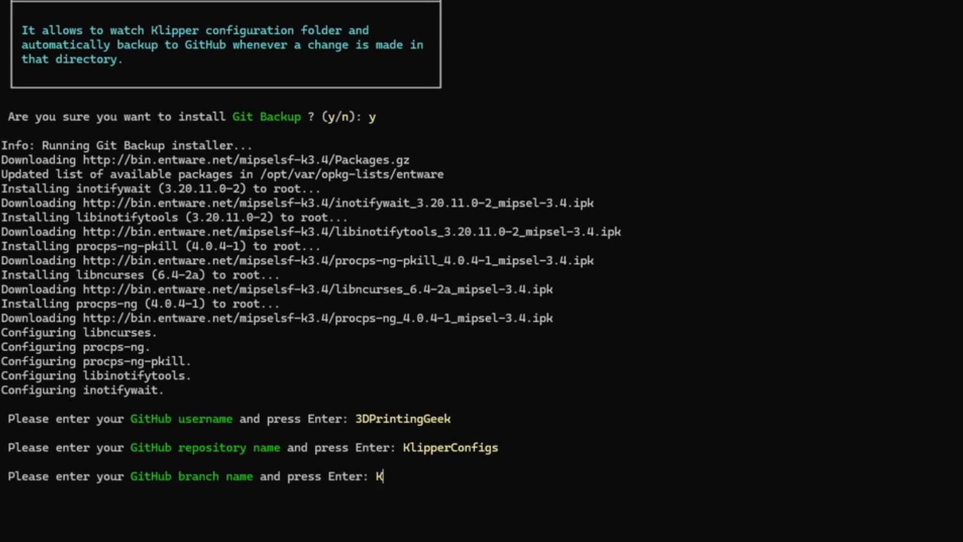
pyautogui.write('1-co')
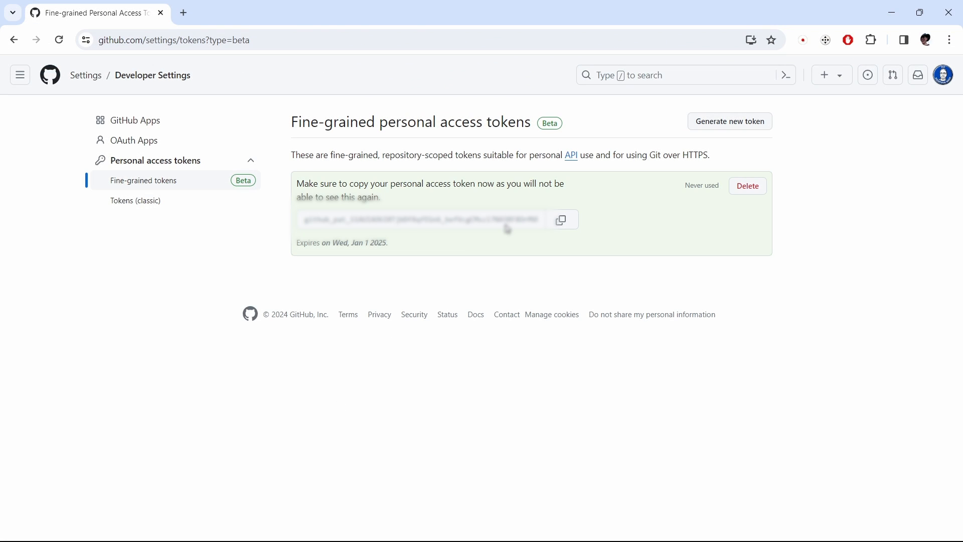
pyautogui.click(560, 219)
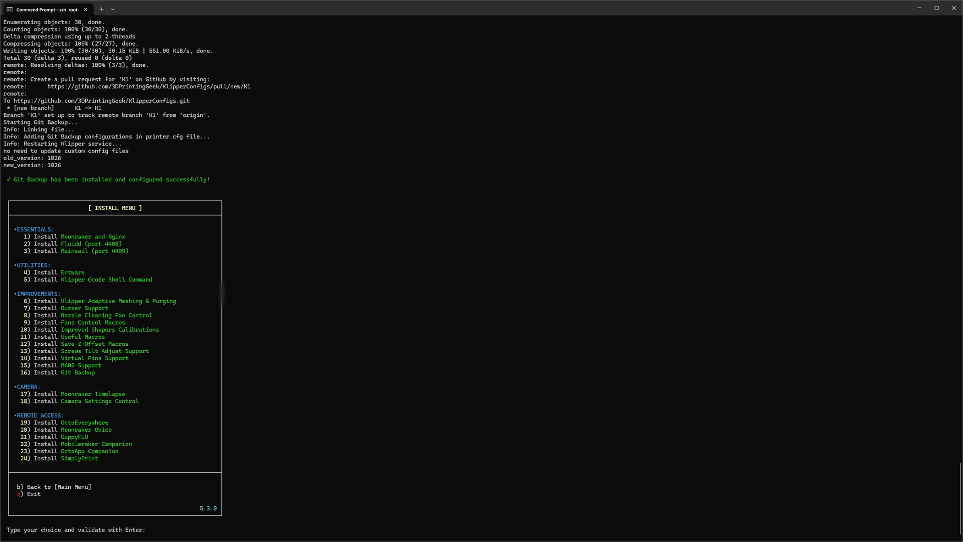
pyautogui.write('17')
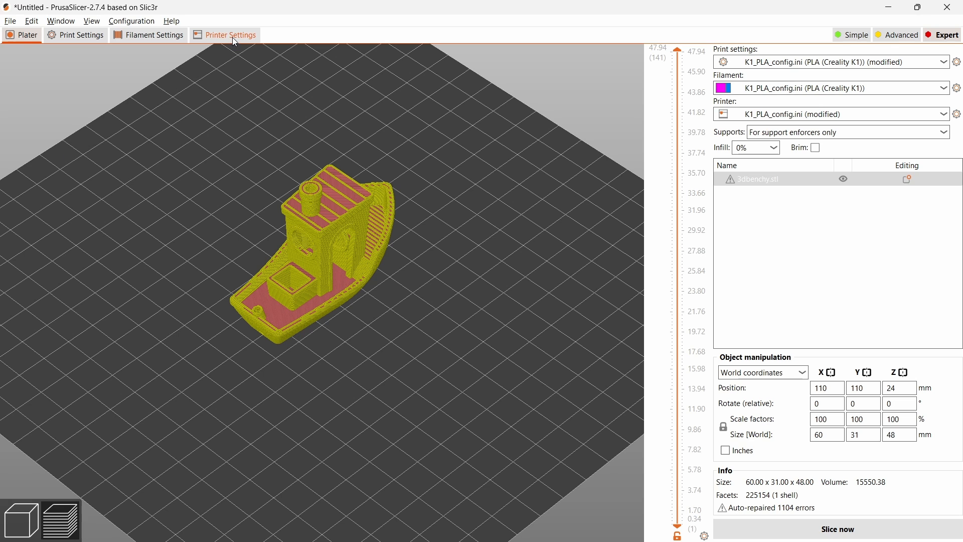
# Step: Enter TIMELAPSE_TAKE_FRAME as the printer profile's before-layer-change custom G-code
pyautogui.click(230, 35)
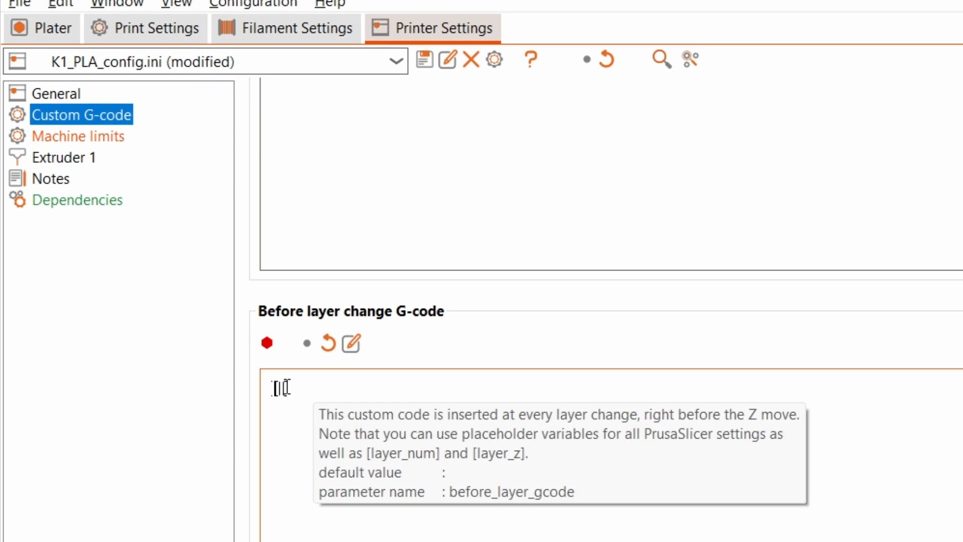
pyautogui.write('TIMELAPSE_TAKE_FRAME')
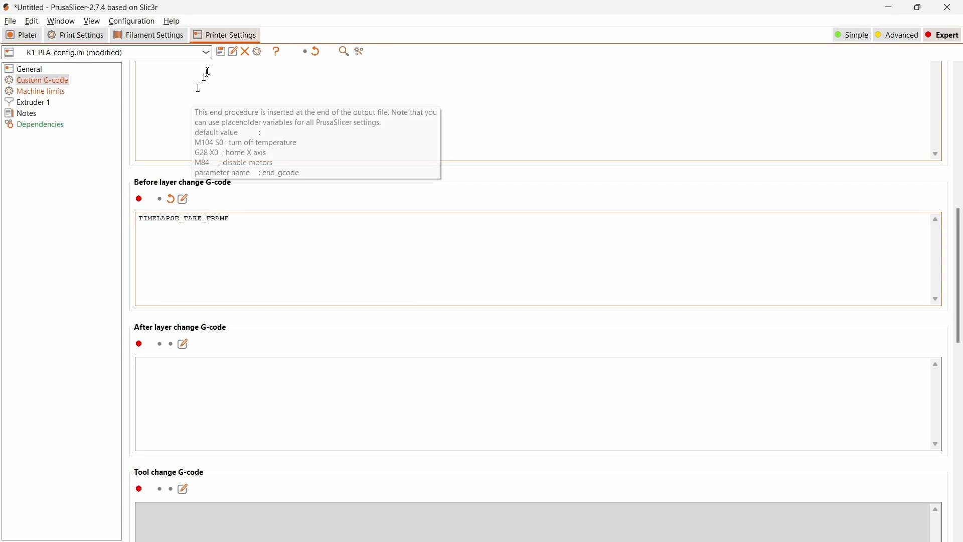
pyautogui.click(221, 51)
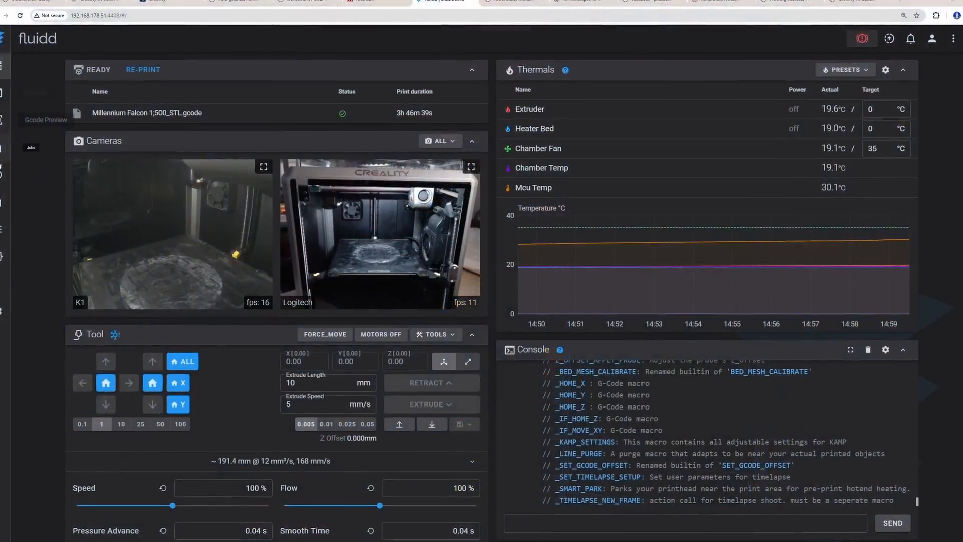
pyautogui.scroll(-3)
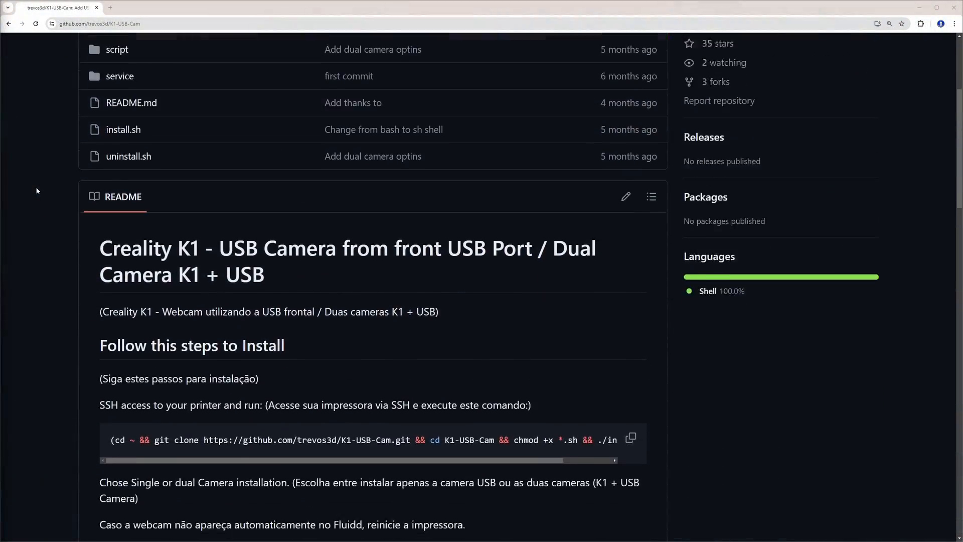
pyautogui.scroll(-3)
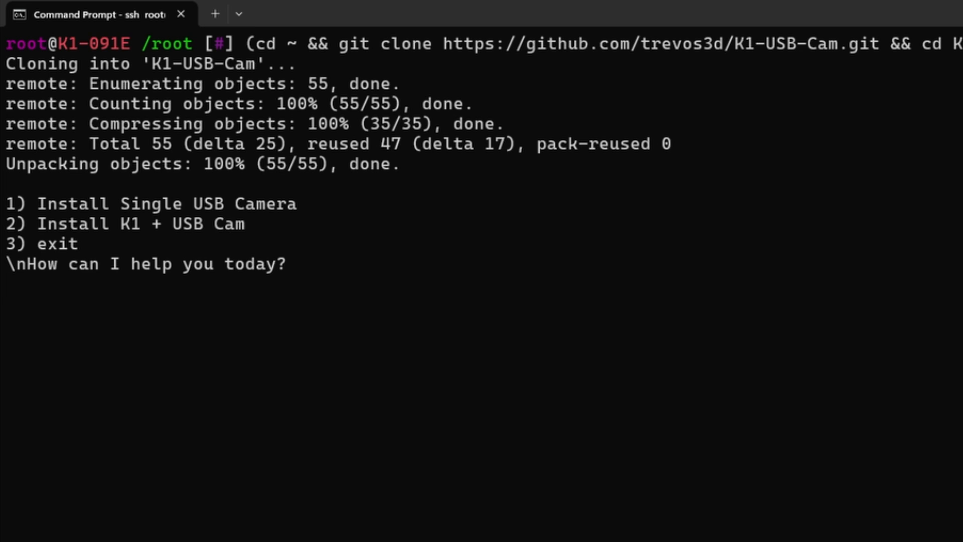
# Step: Enter option 2 to install K1 plus USB Cam
pyautogui.write('2')
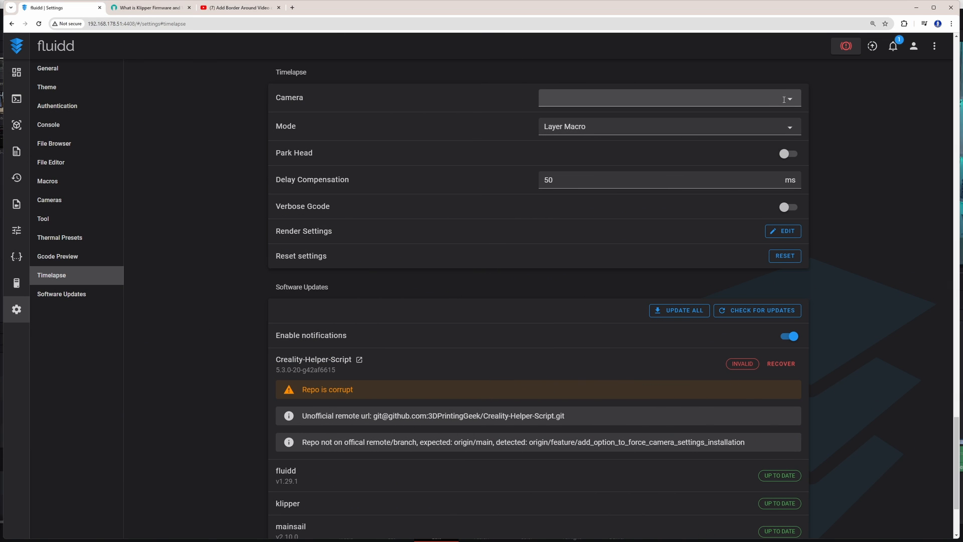
# Step: Open the timelapse Camera dropdown, listing Camera and K1, and pick a camera
pyautogui.click(669, 98)
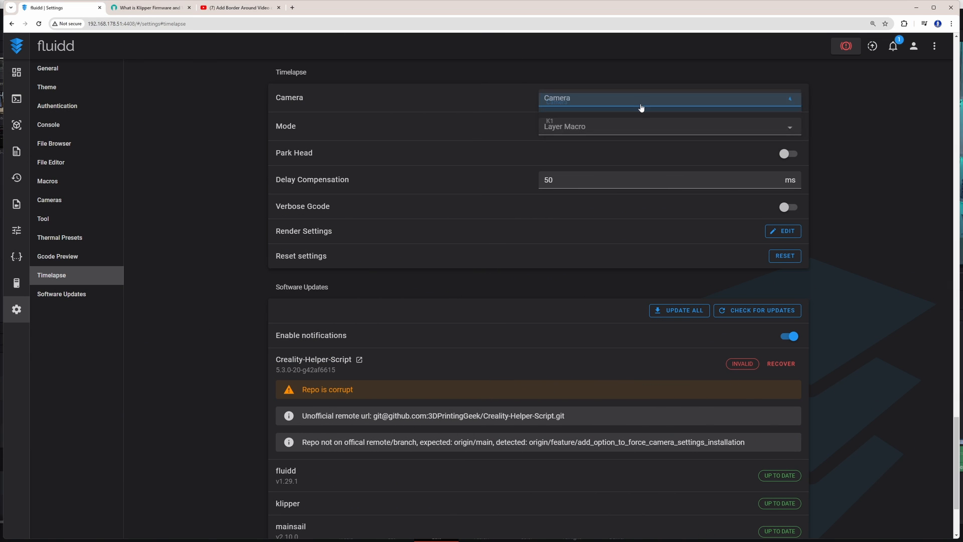
pyautogui.click(669, 98)
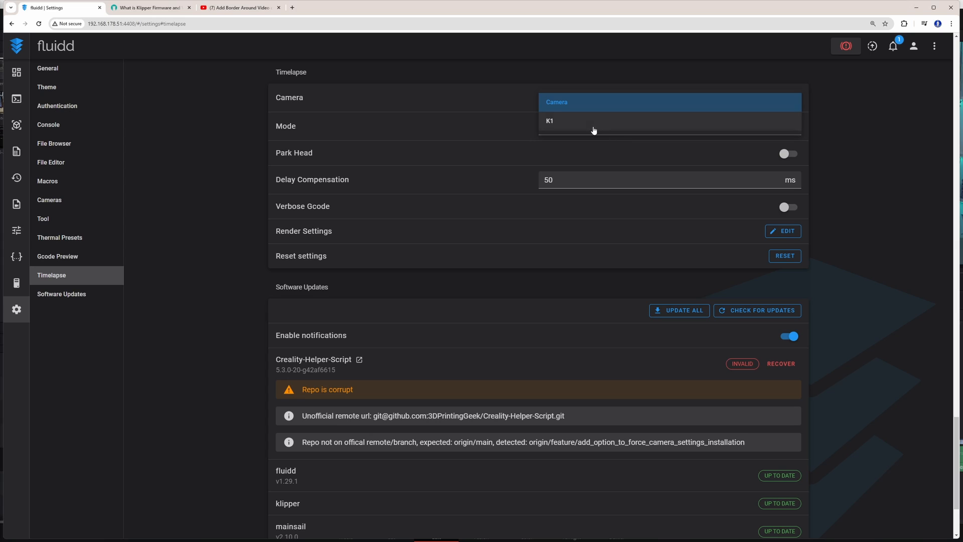